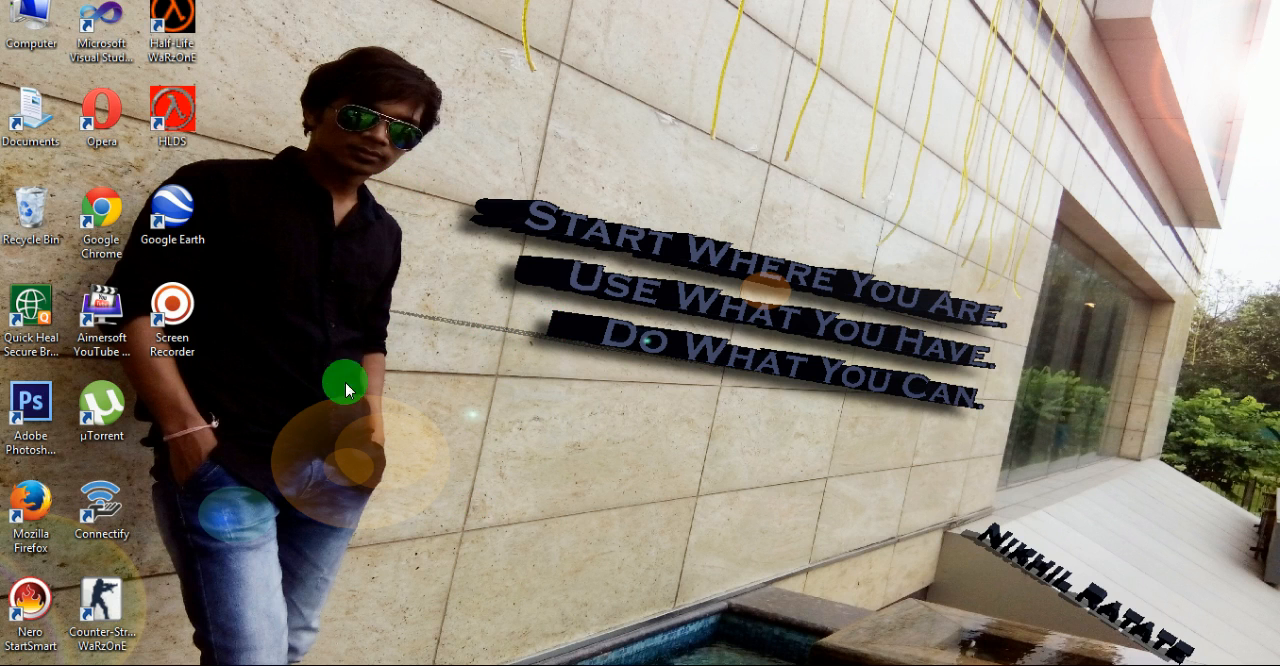
mouse_move(387, 484)
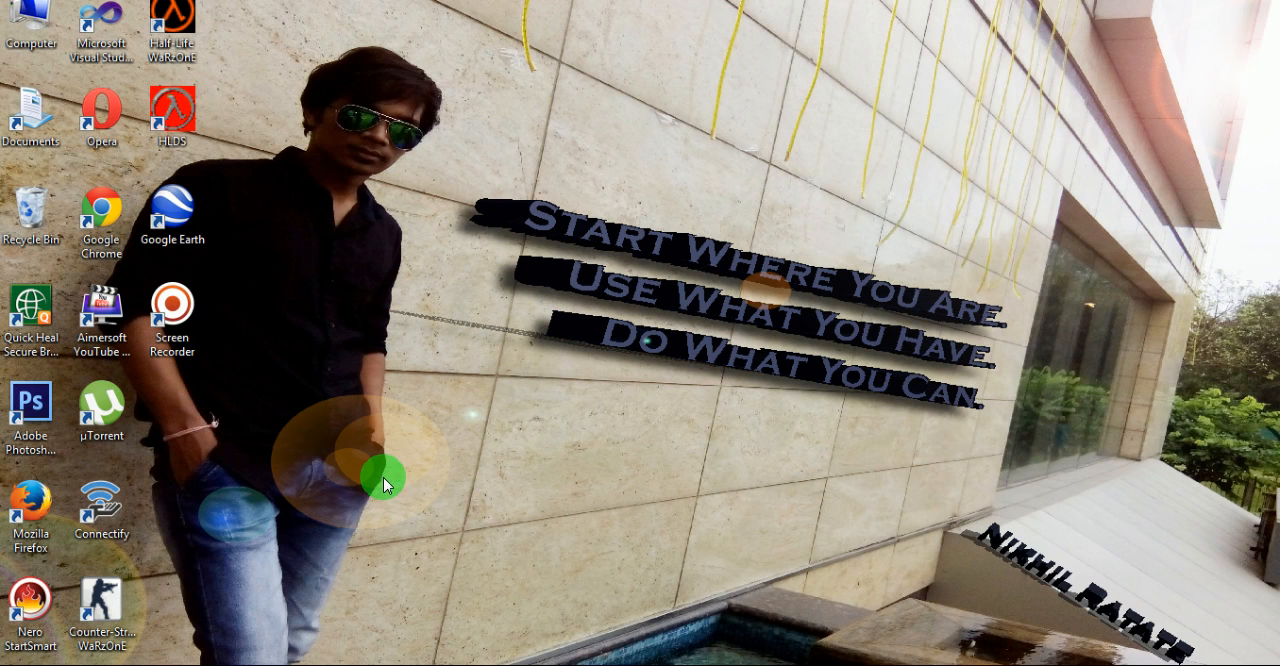
Launch Google Chrome from its desktop shortcut
double_click(100, 210)
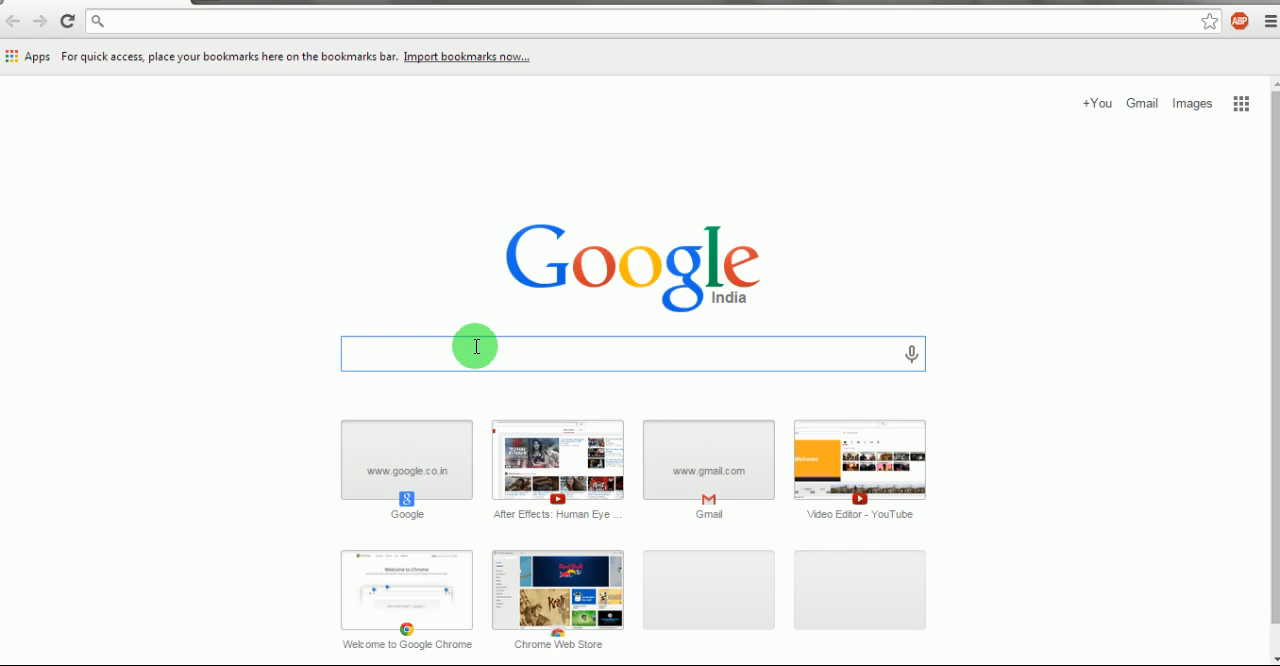
Search Google for 'wamp server'
click(600, 354)
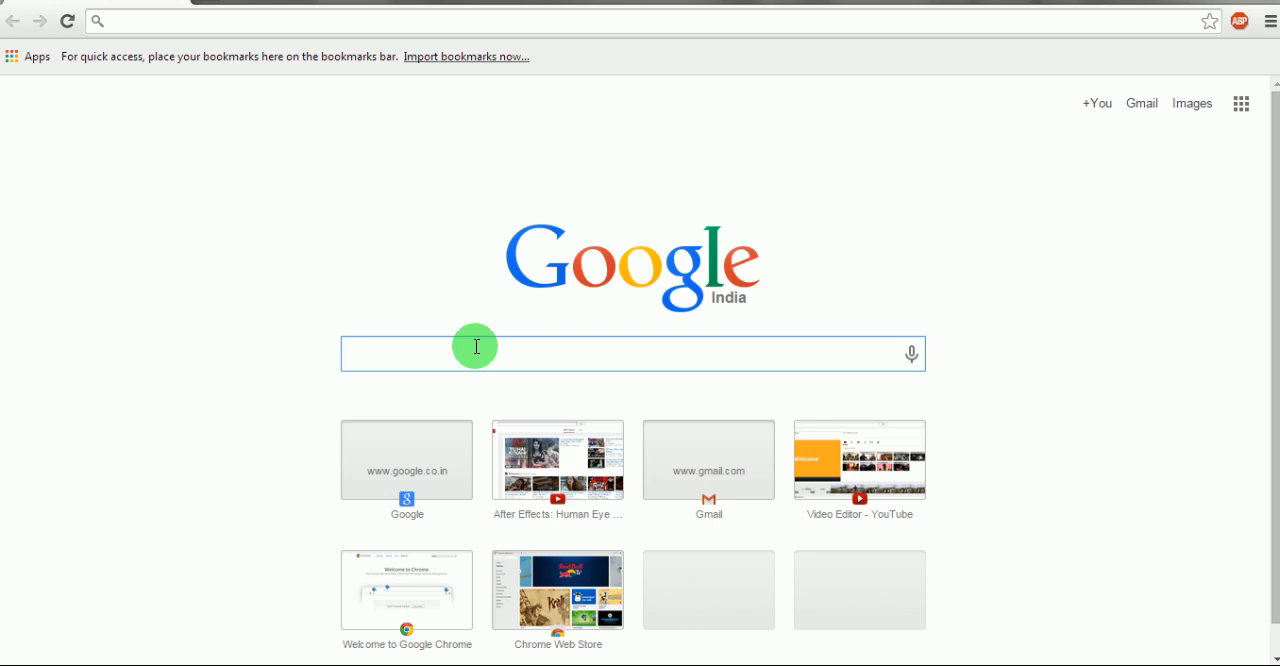
text(wan)
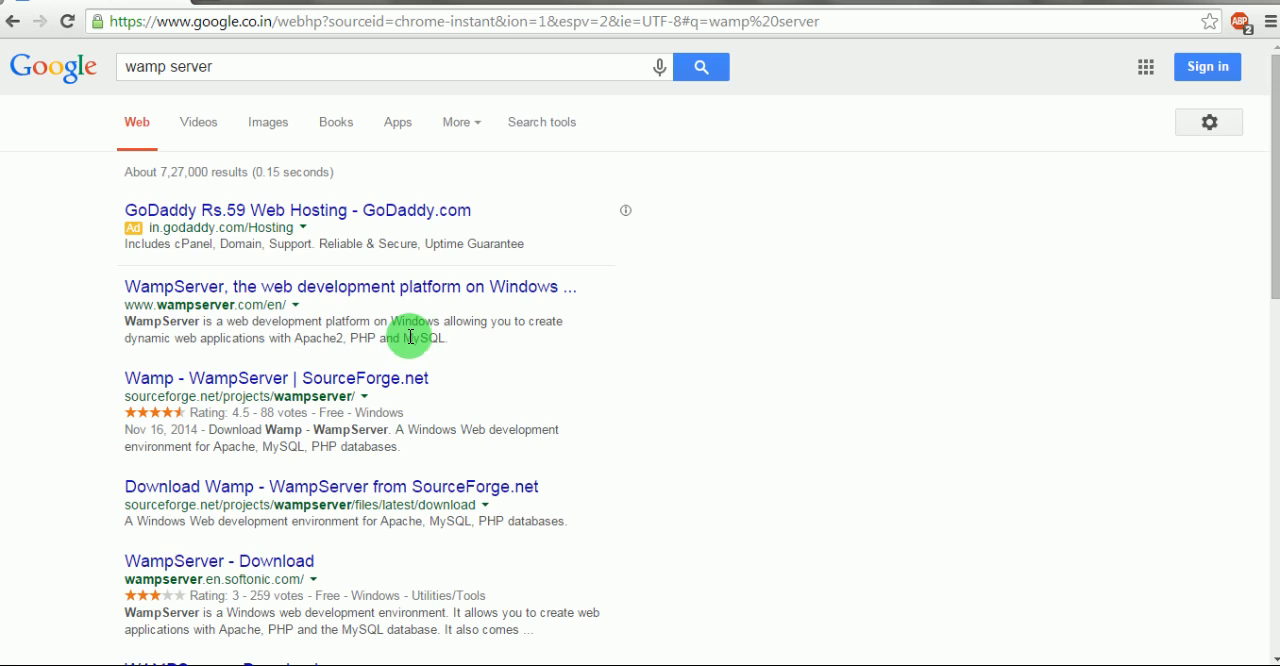
mouse_move(368, 287)
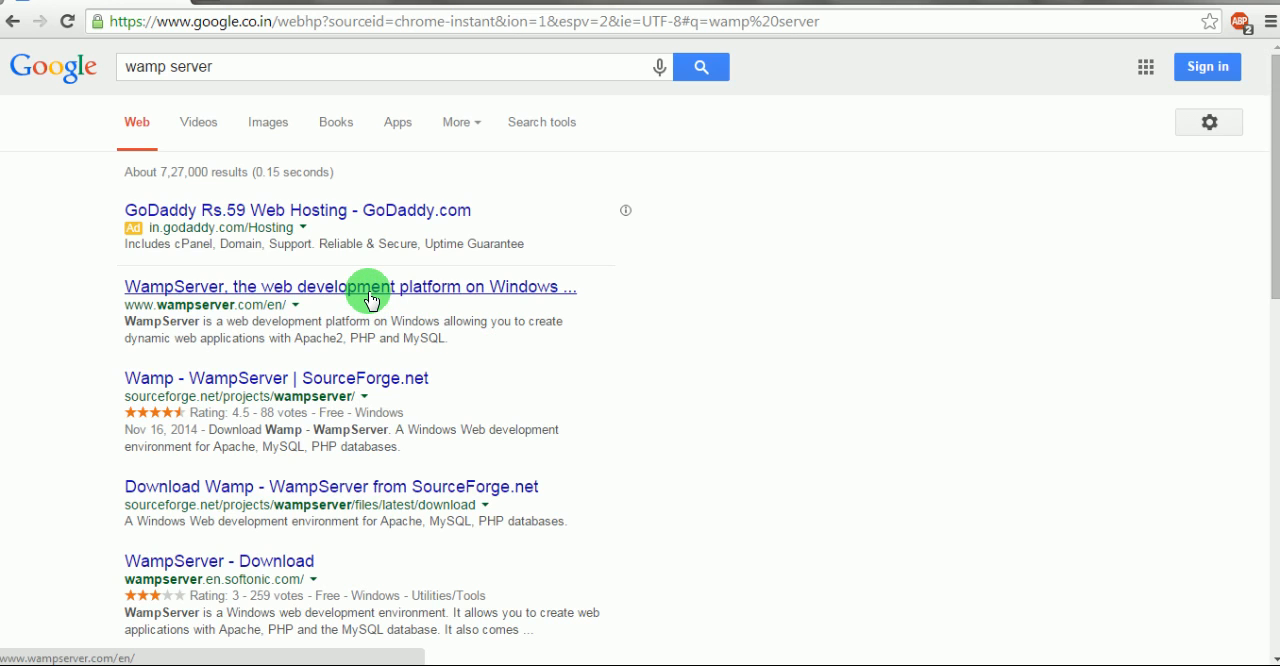
Open the official wampserver.com result and reload the unavailable page
click(349, 286)
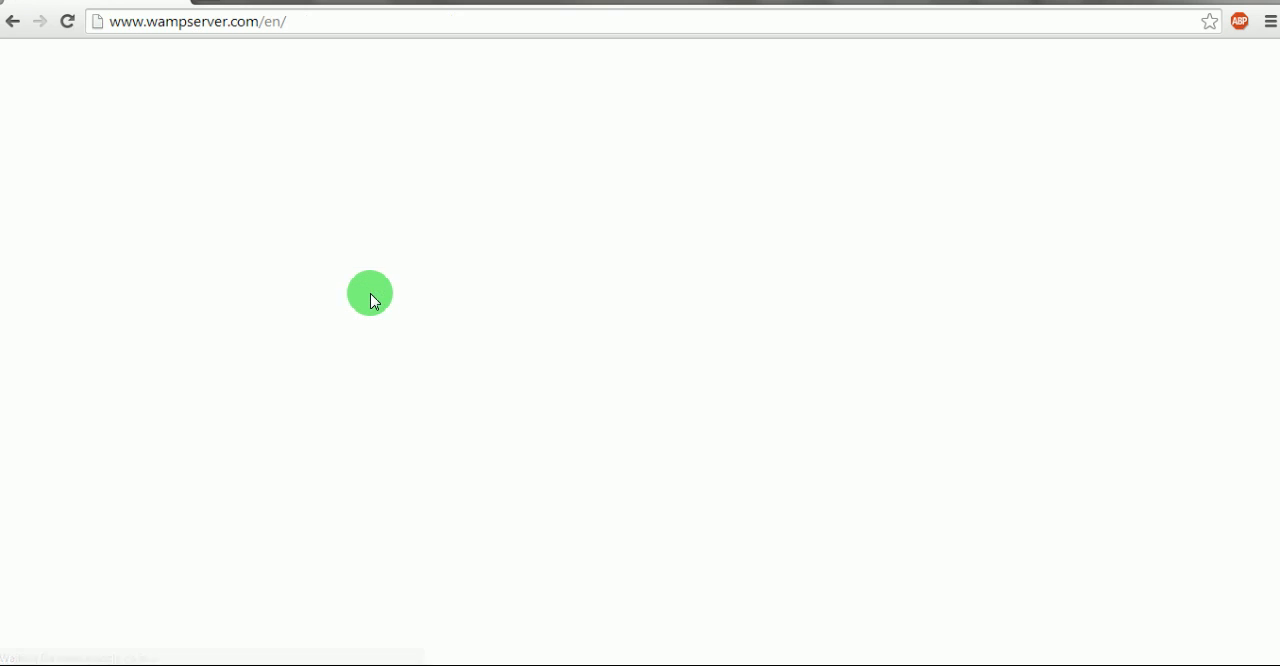
click(398, 330)
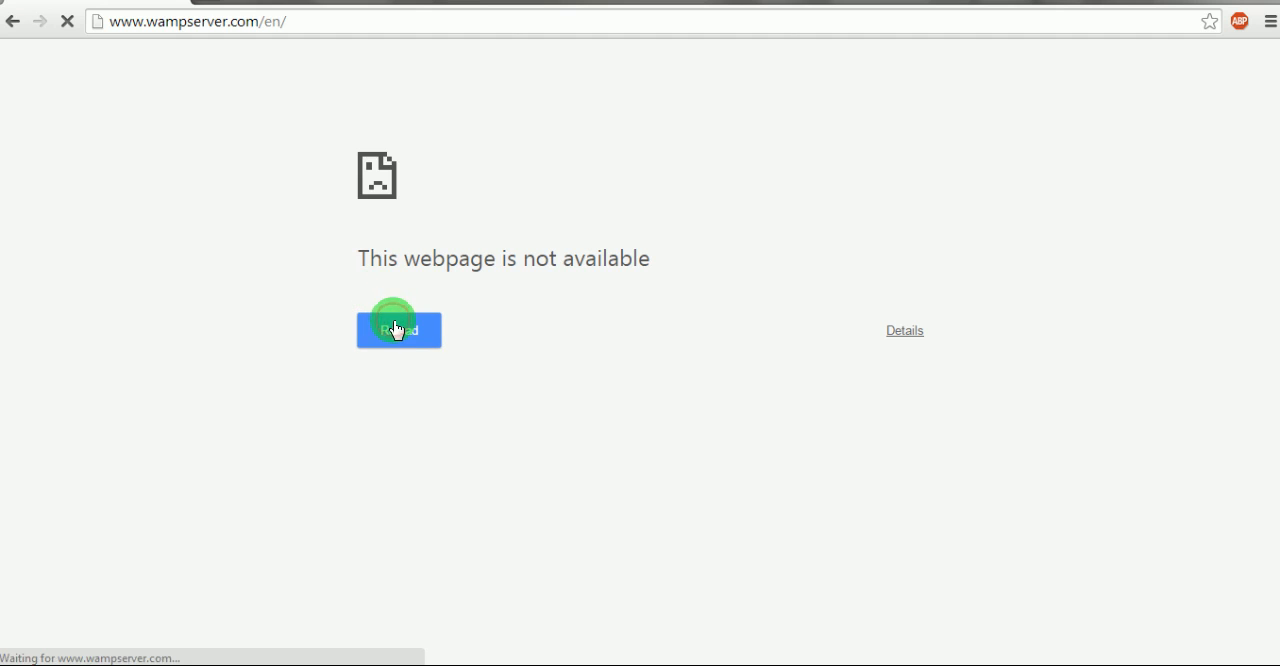
click(398, 330)
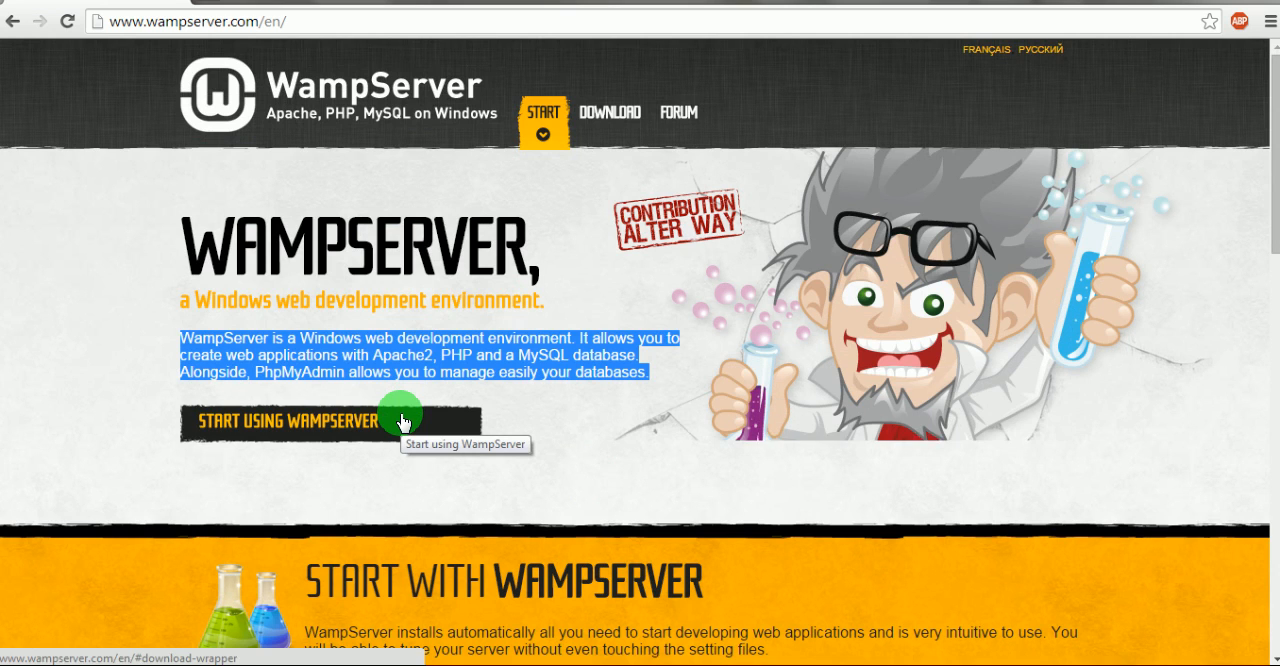
Download WampServer 2.5 (32 bits & PHP 5.5) and dismiss the download form
click(340, 421)
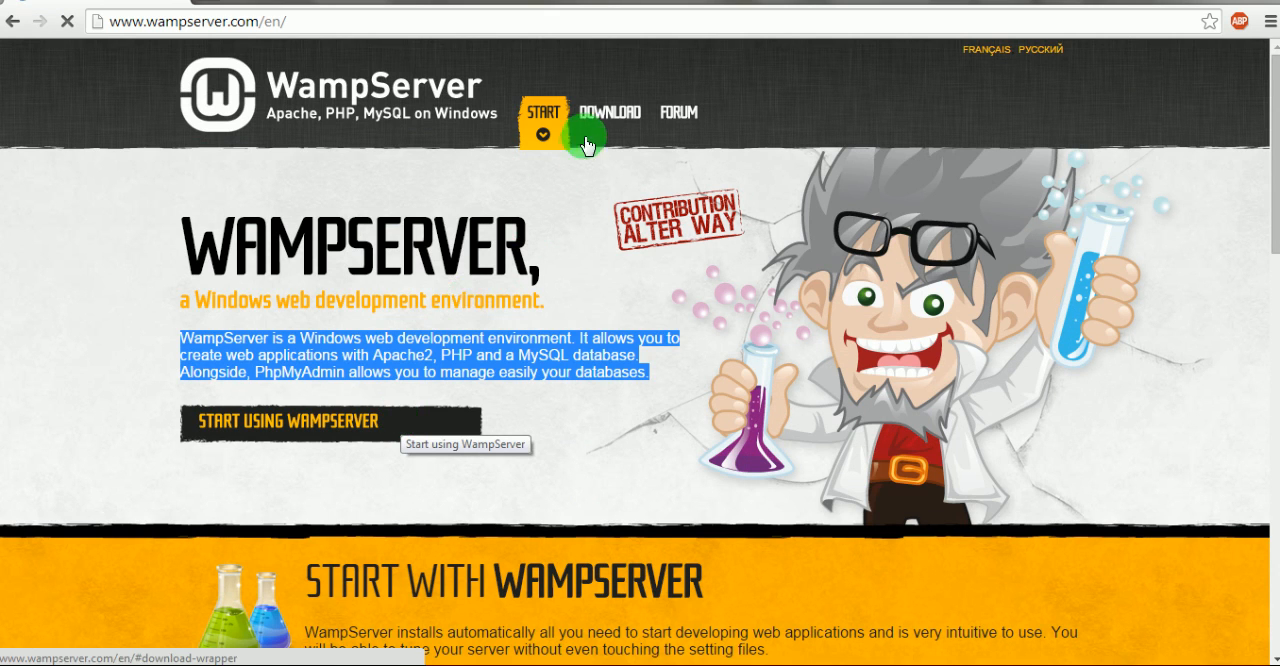
click(610, 112)
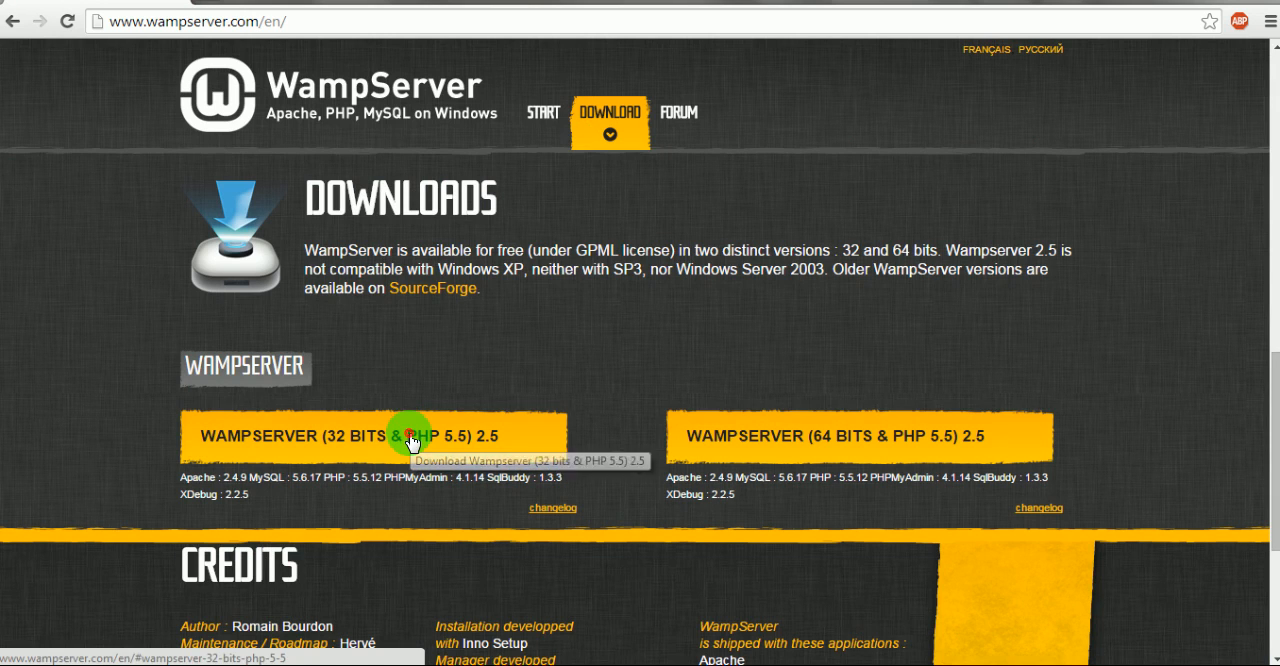
click(410, 436)
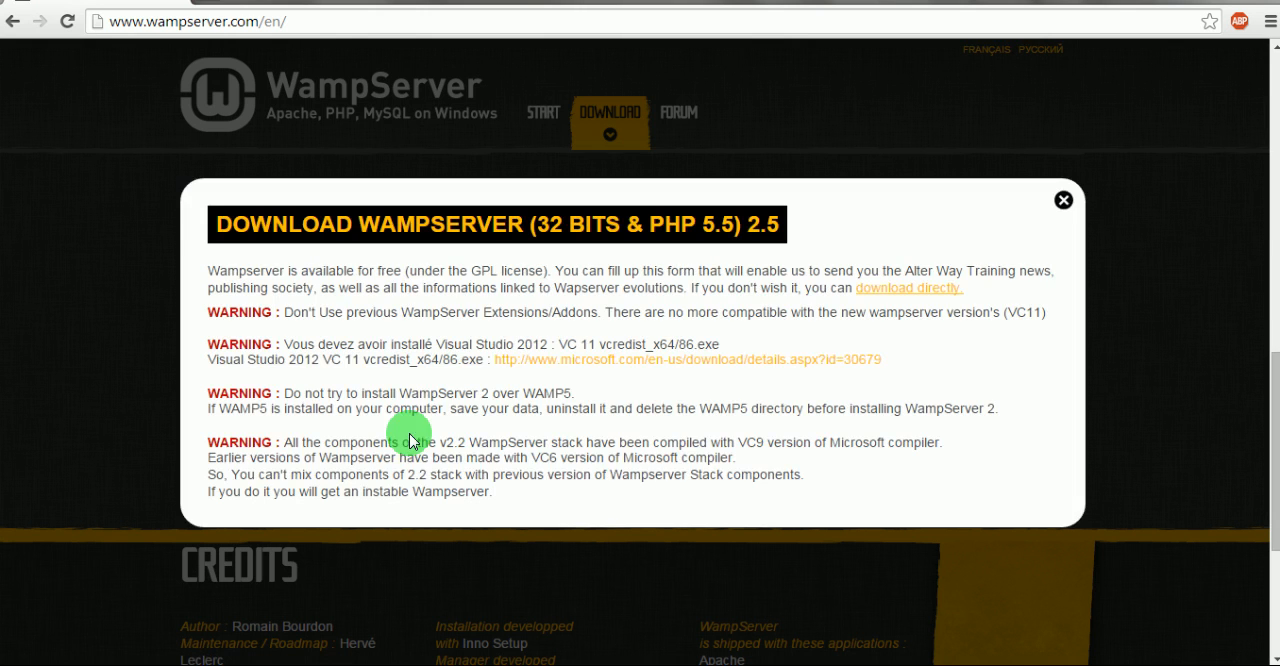
mouse_move(558, 330)
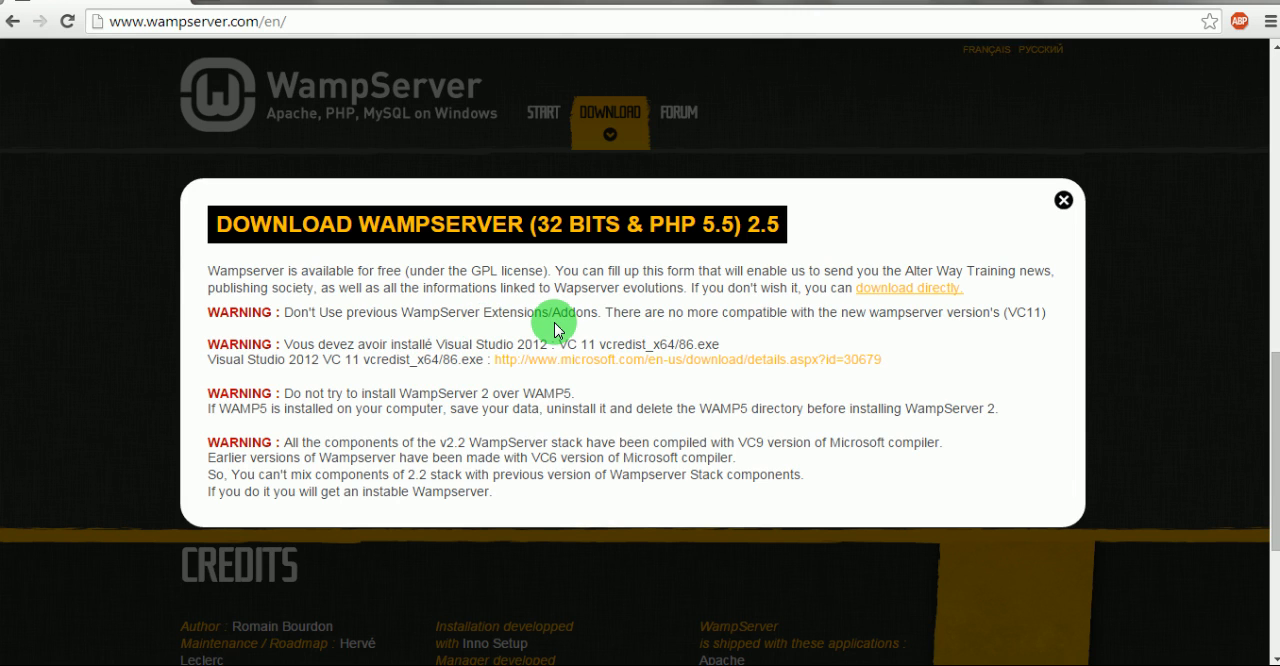
mouse_move(532, 332)
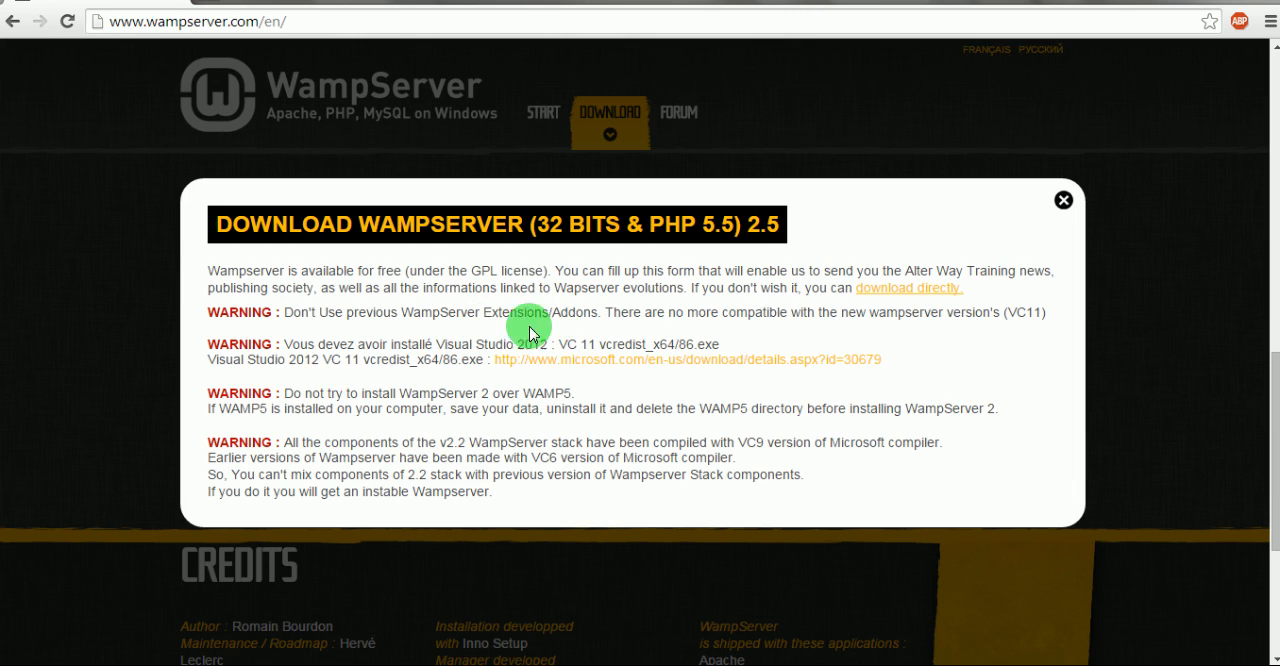
mouse_move(900, 263)
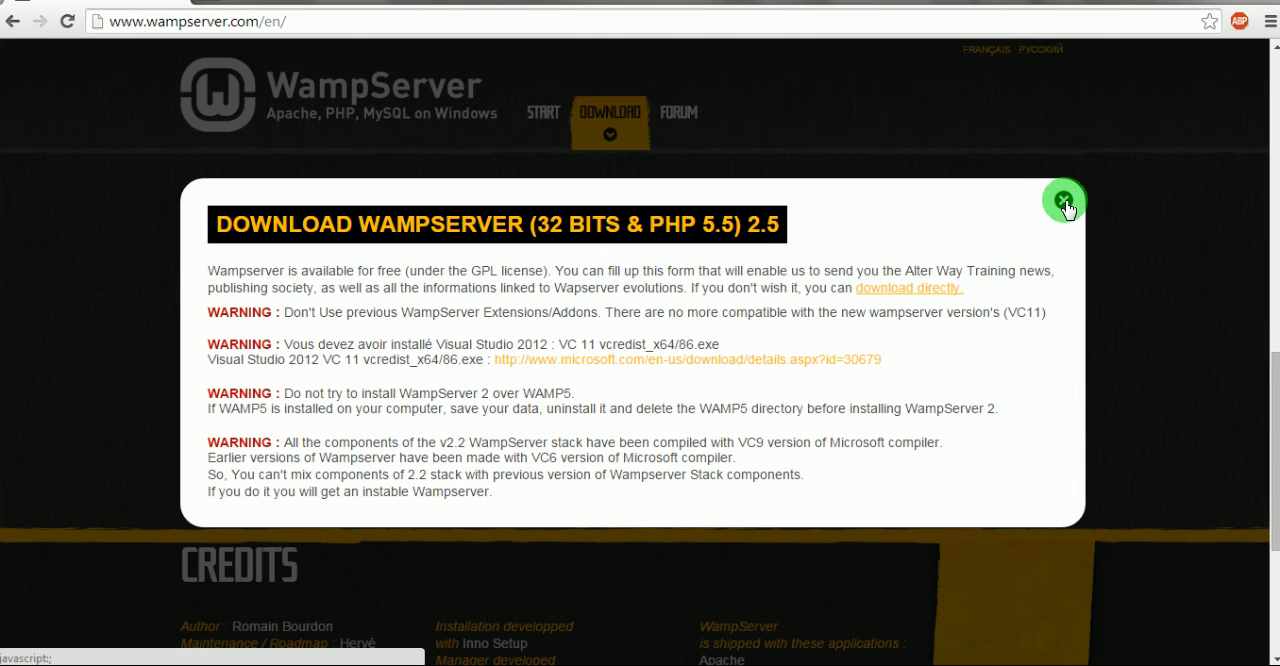
mouse_move(1003, 243)
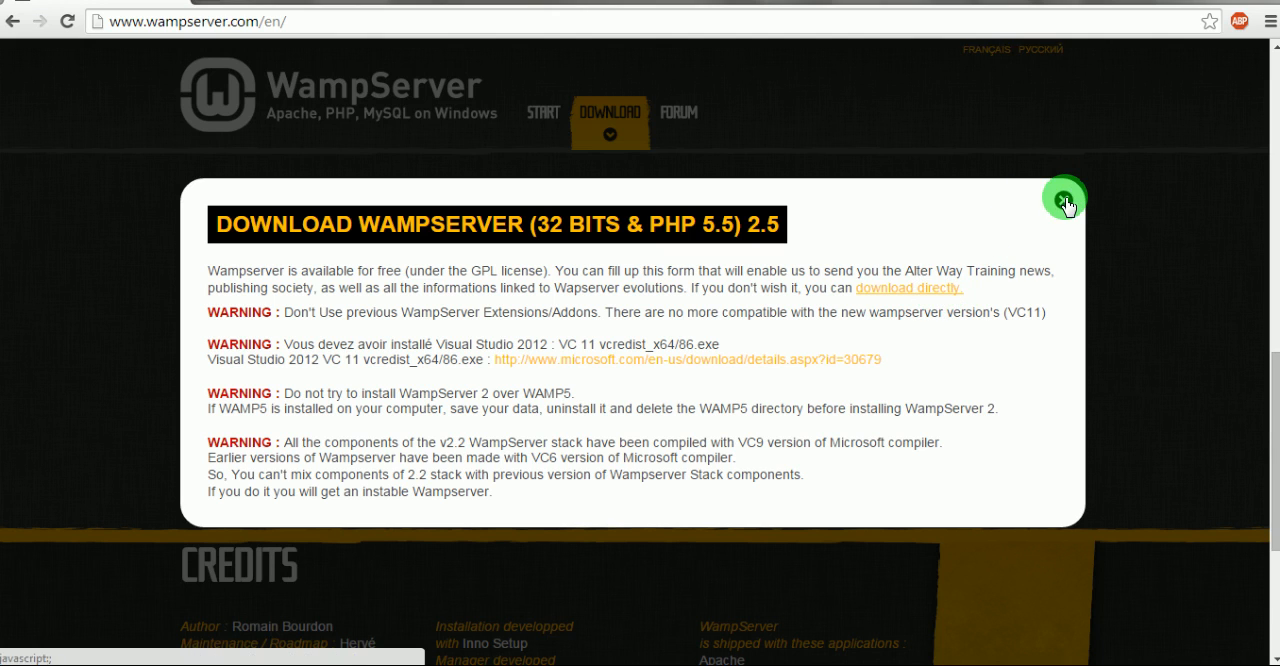
mouse_move(895, 302)
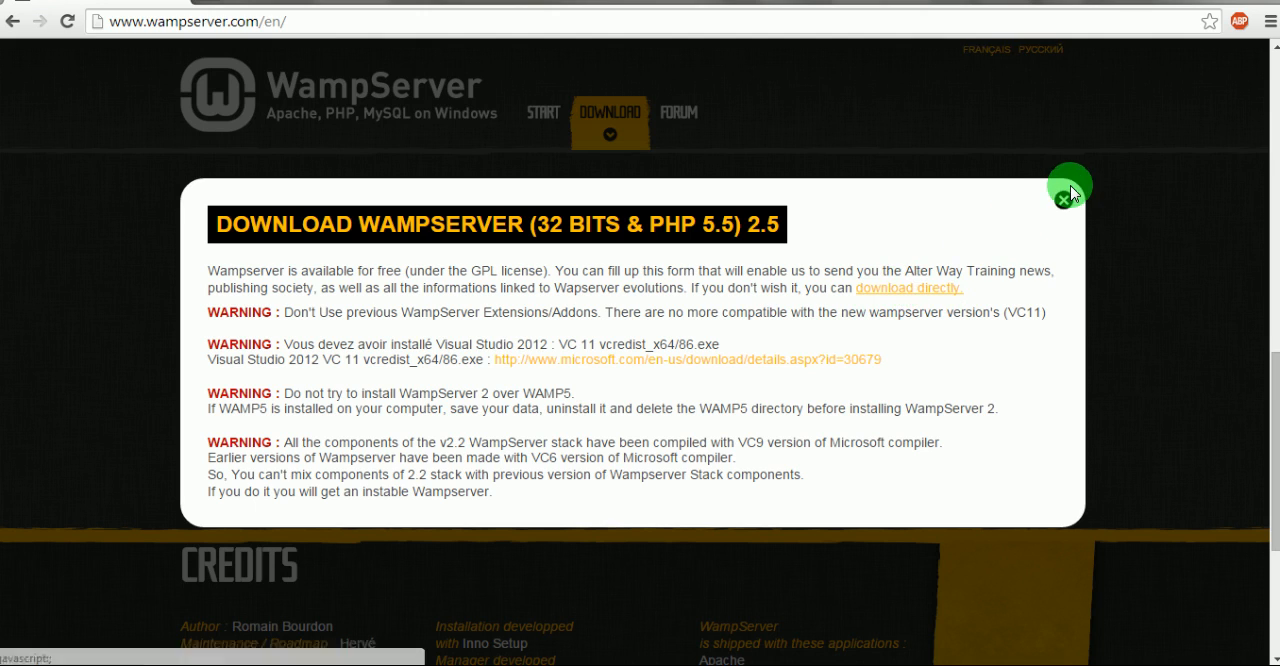
click(1069, 185)
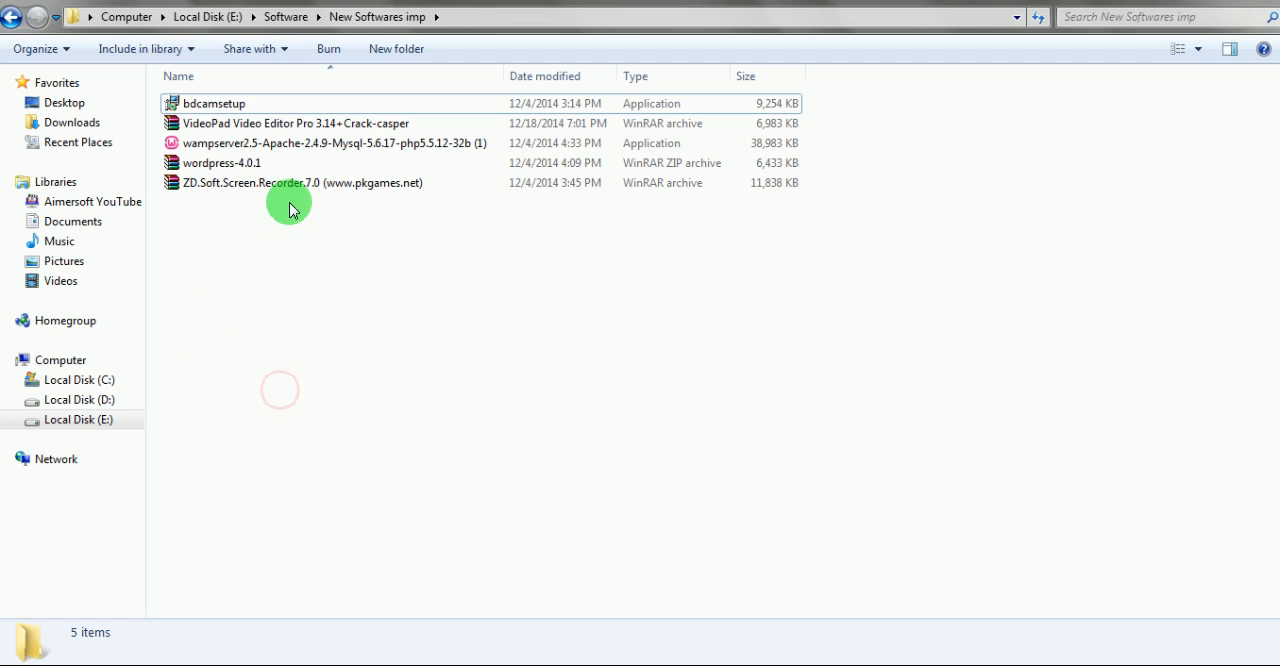
mouse_move(290, 143)
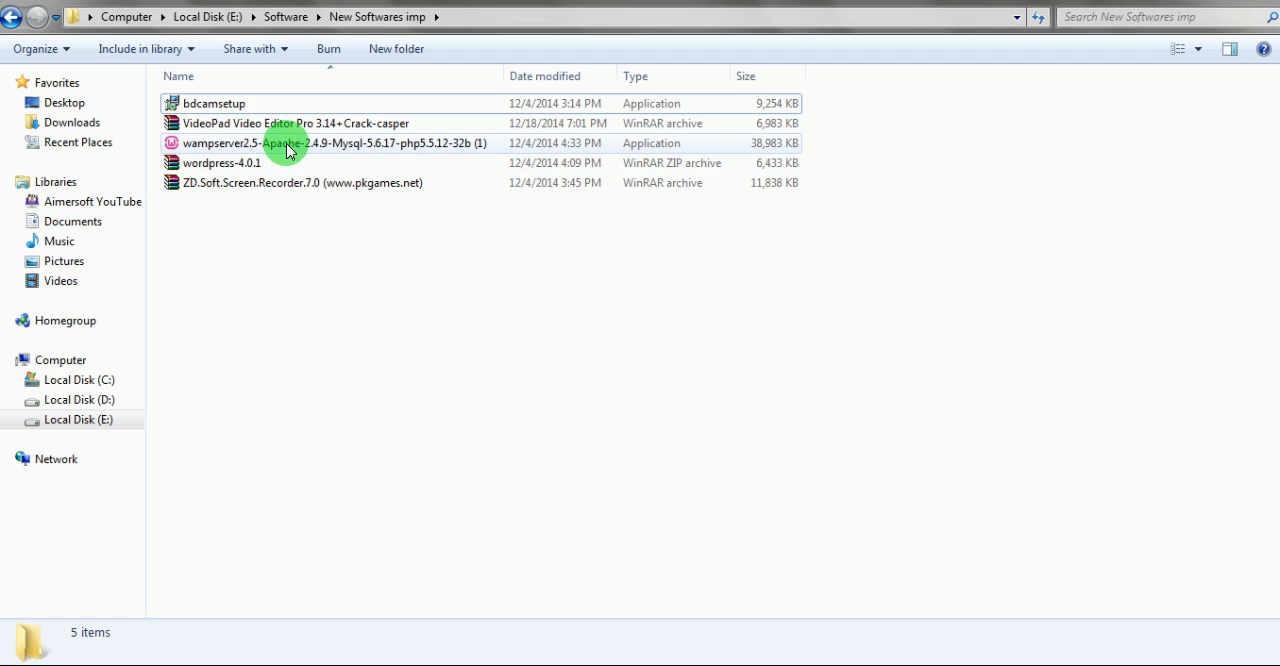
Launch the downloaded WampServer 2.5 installer and accept the license agreement
click(290, 143)
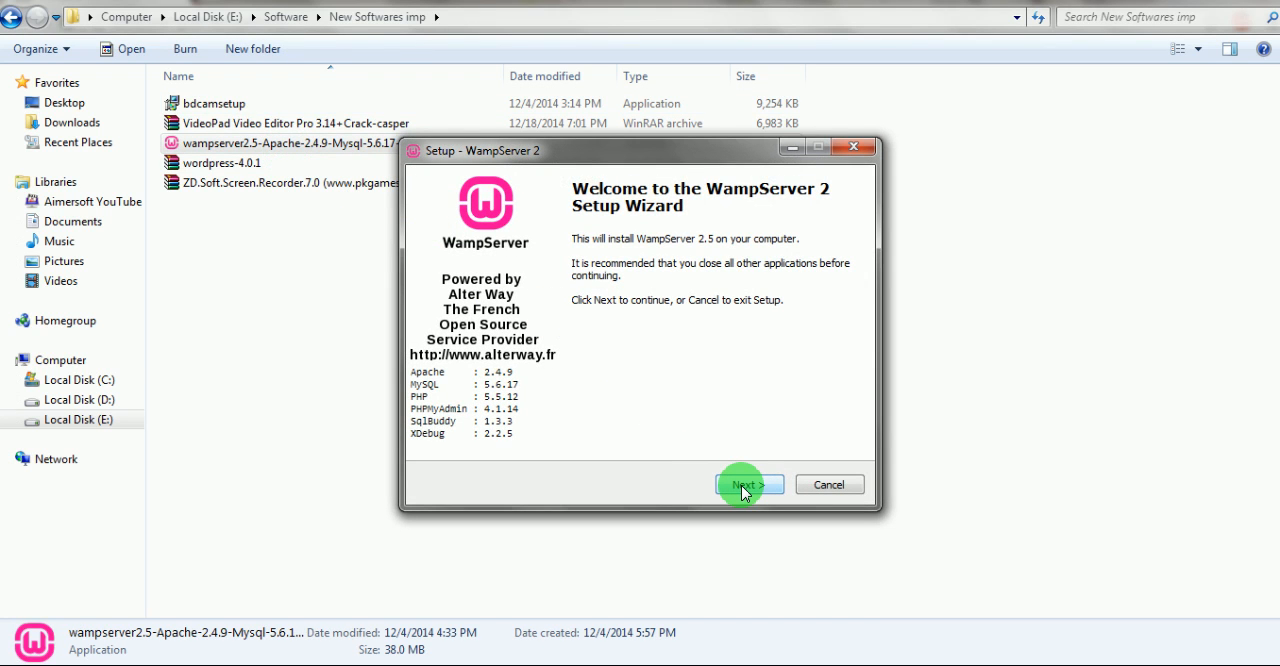
click(744, 485)
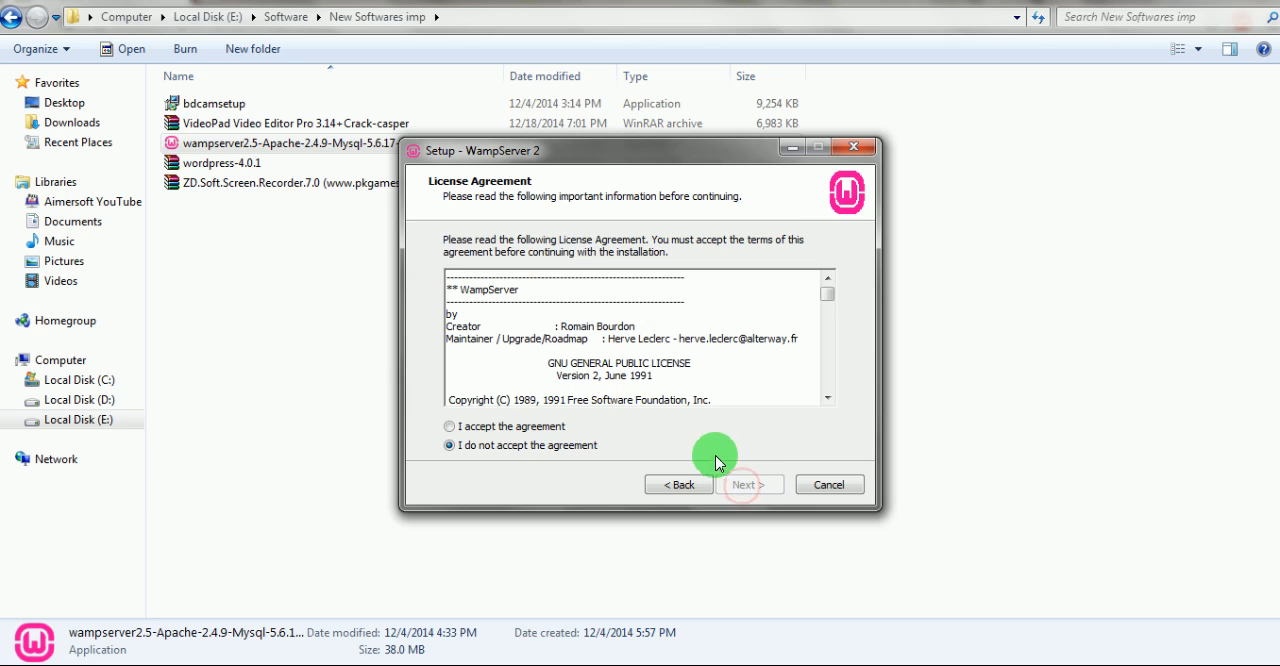
click(449, 426)
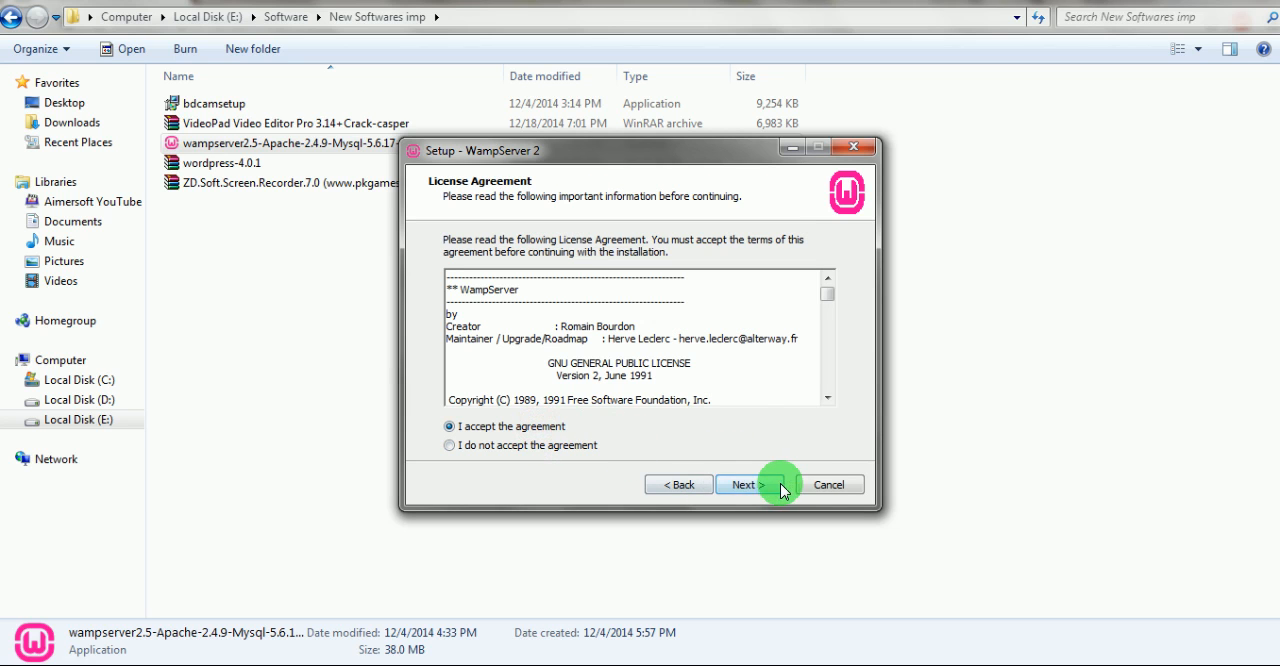
click(744, 484)
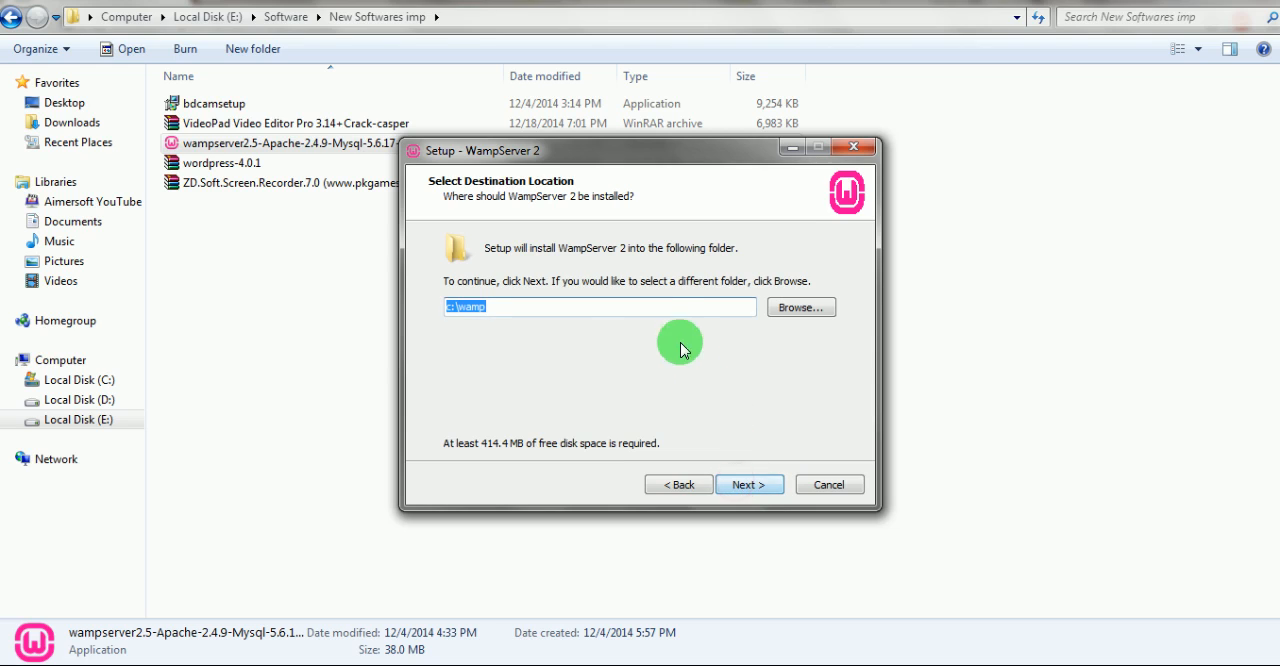
Keep c:\wamp as the install folder, add a desktop icon, and start installing
click(600, 307)
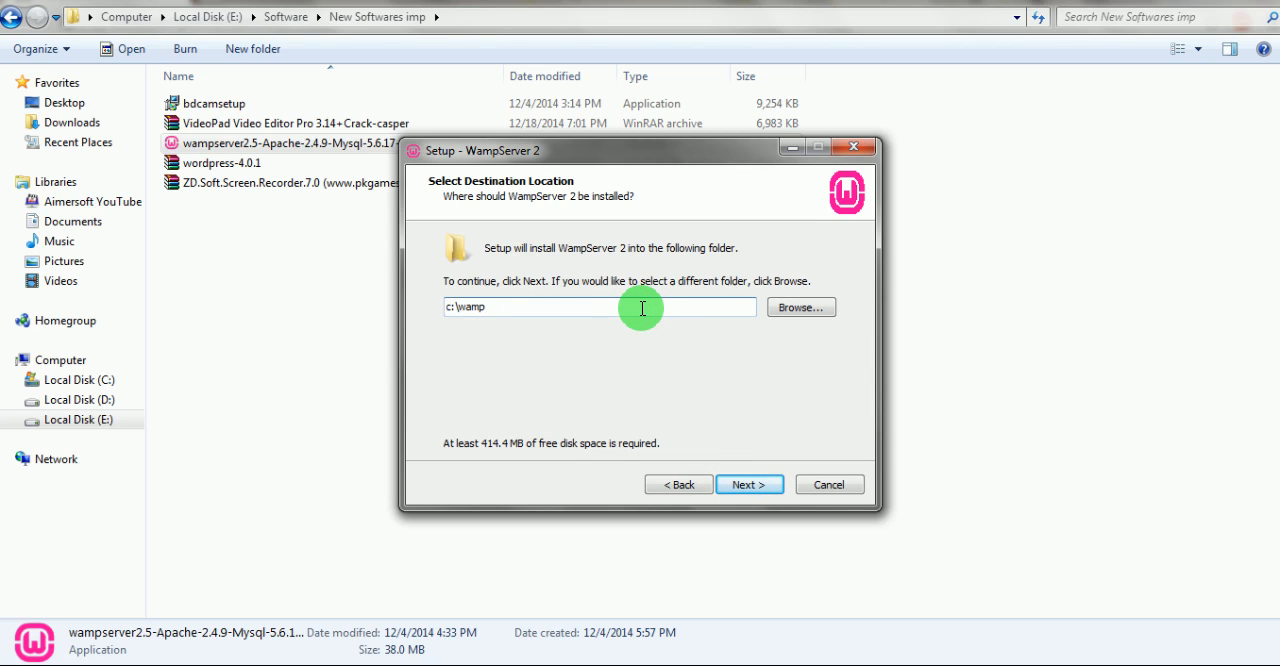
mouse_move(673, 307)
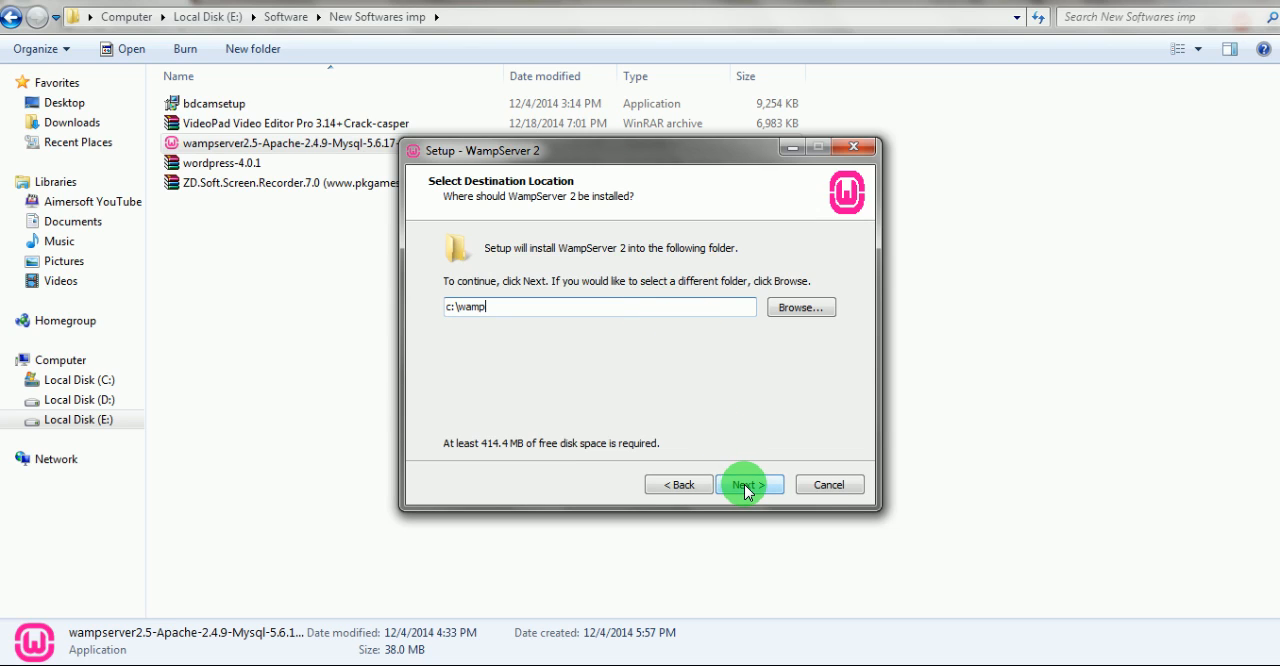
mouse_move(539, 311)
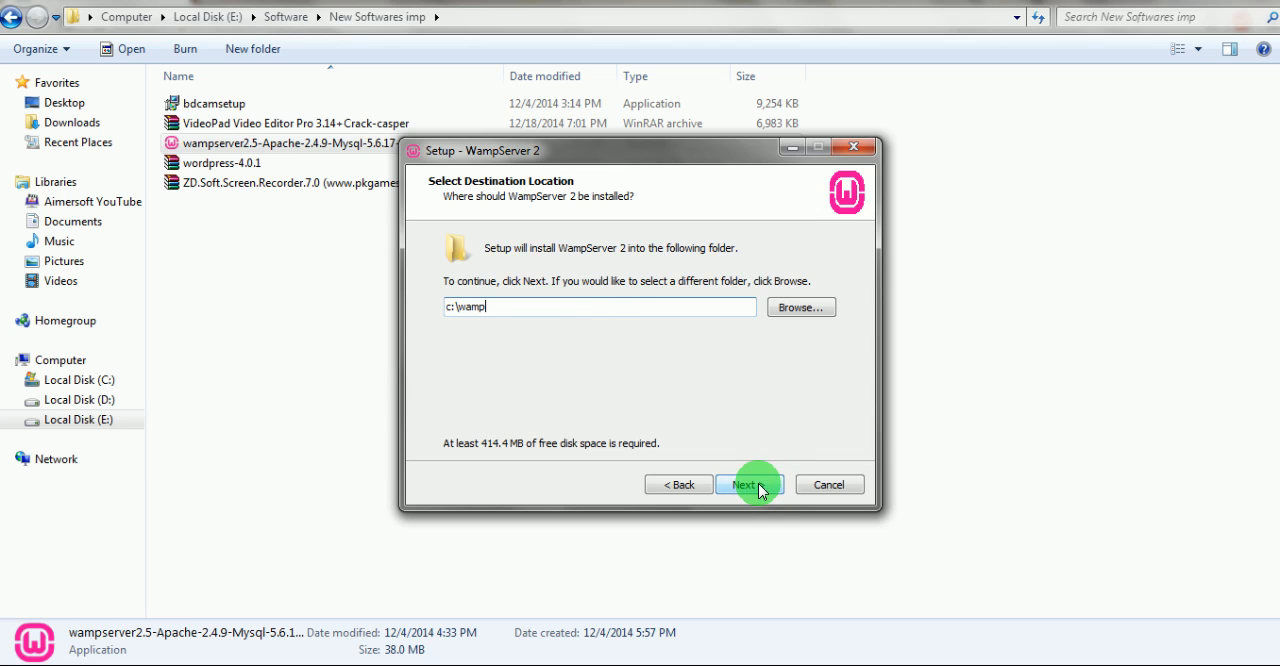
click(749, 484)
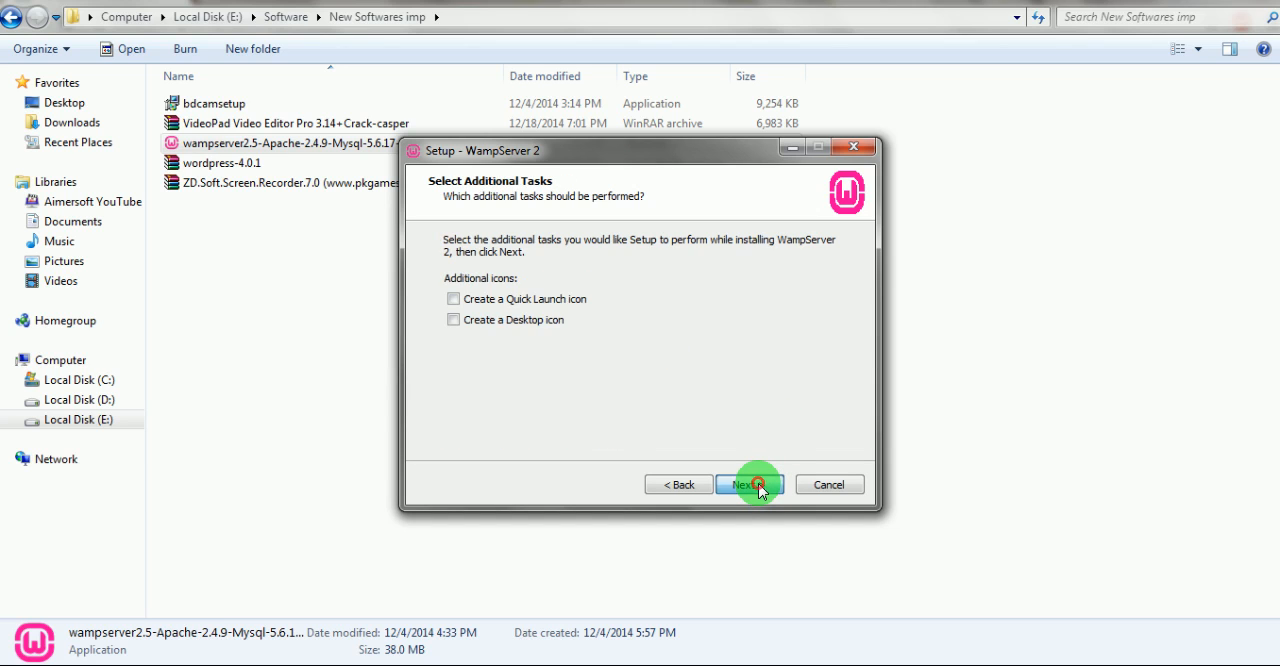
click(453, 319)
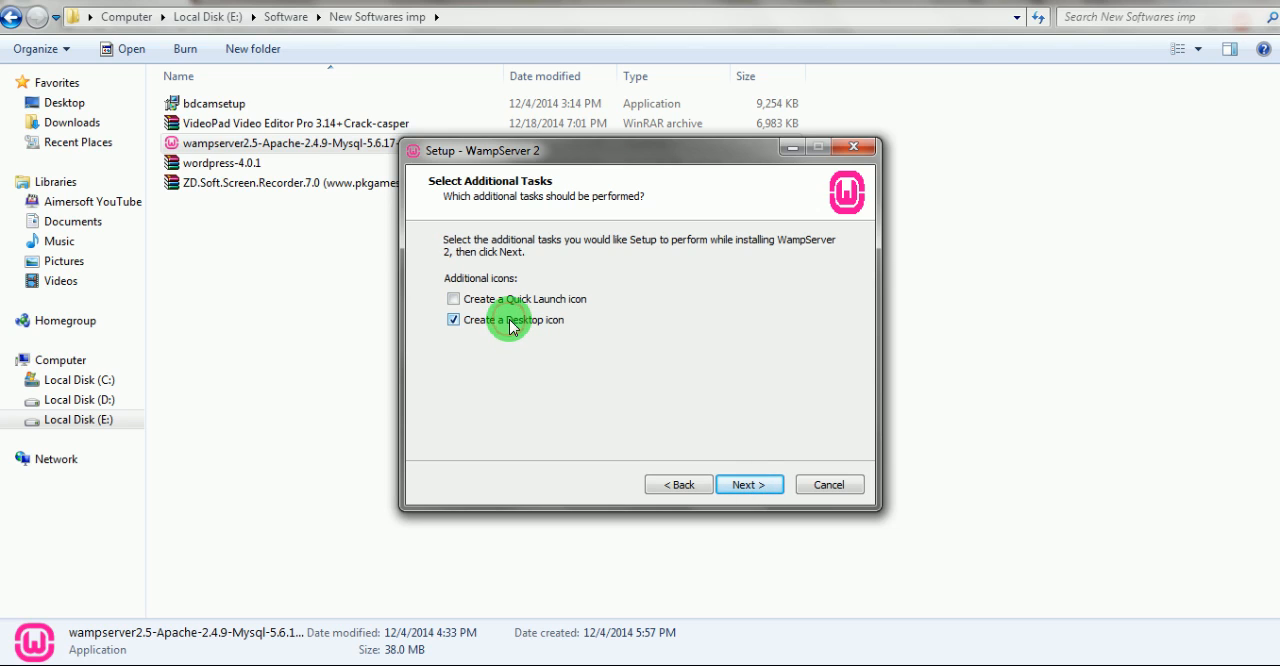
mouse_move(588, 322)
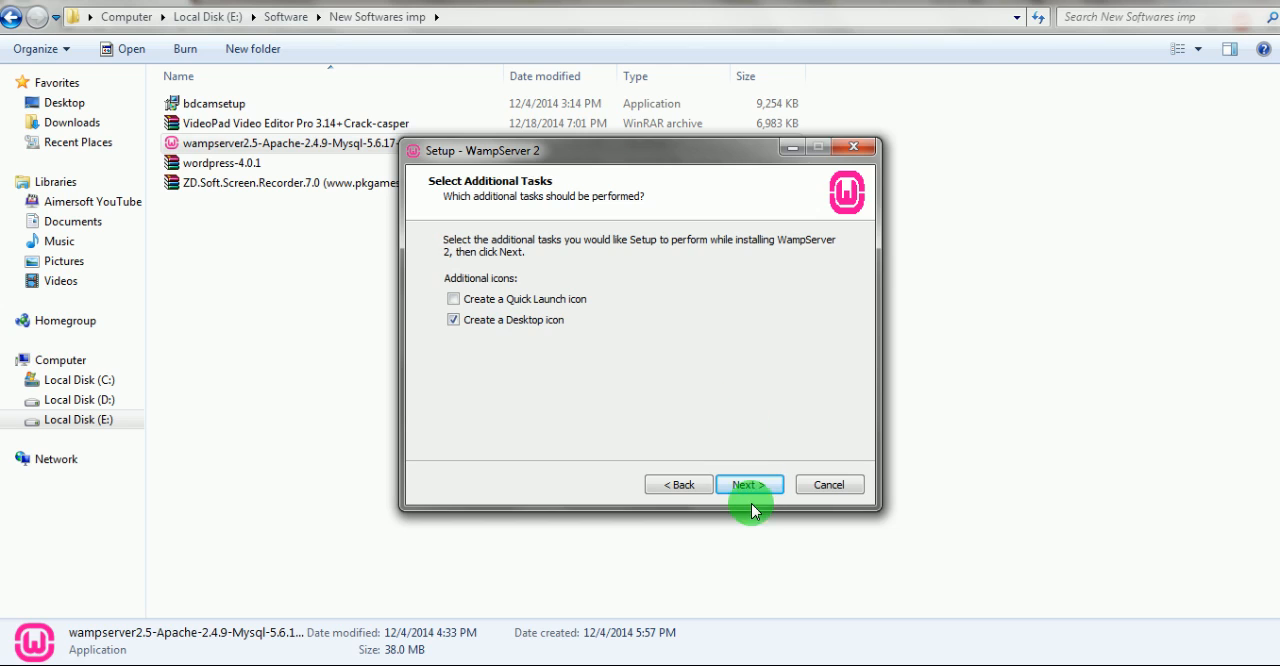
click(749, 484)
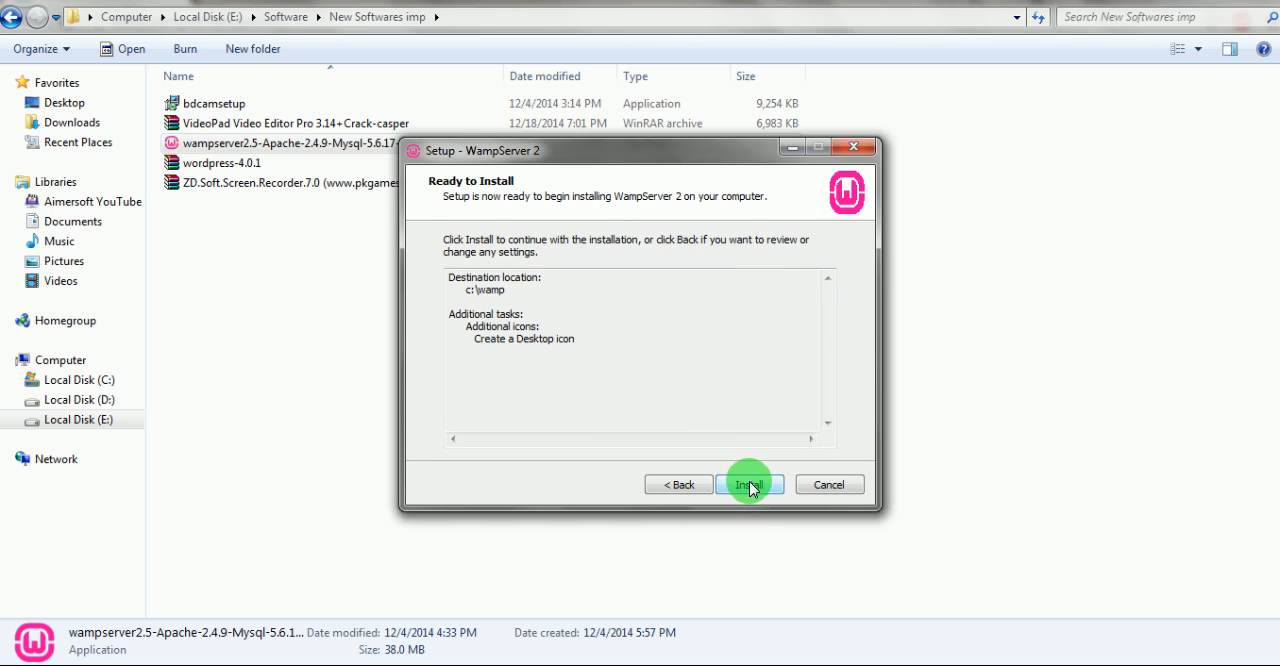
click(749, 484)
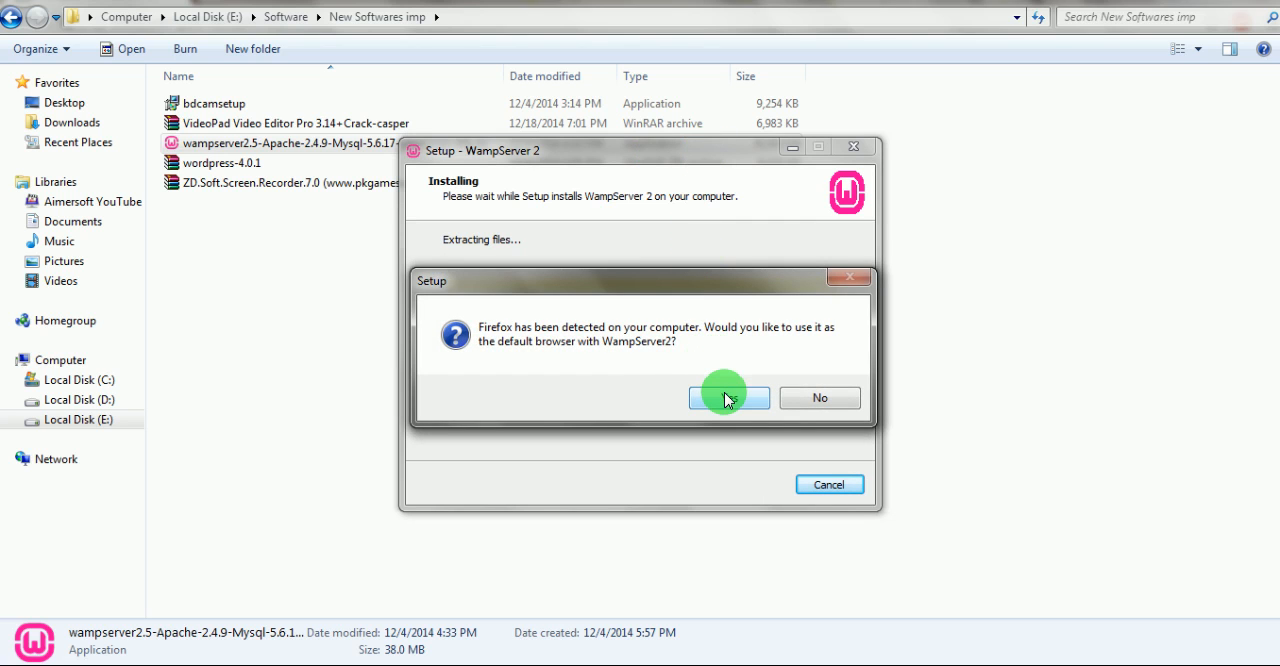
mouse_move(665, 305)
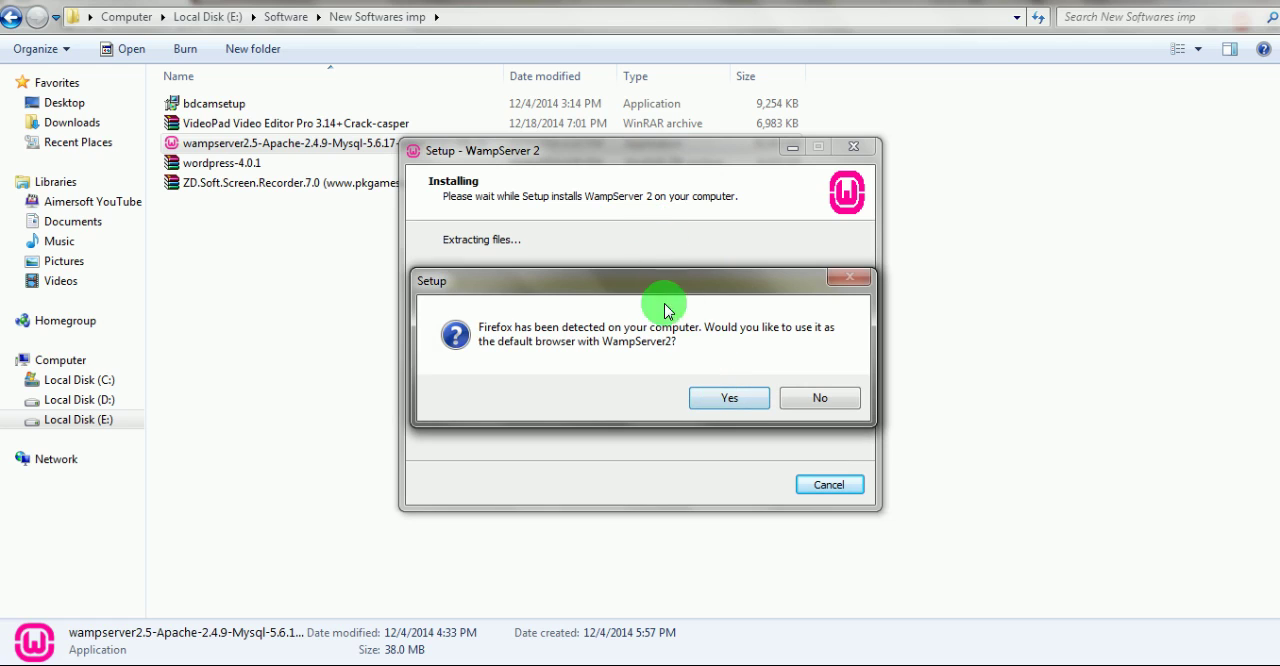
mouse_move(700, 290)
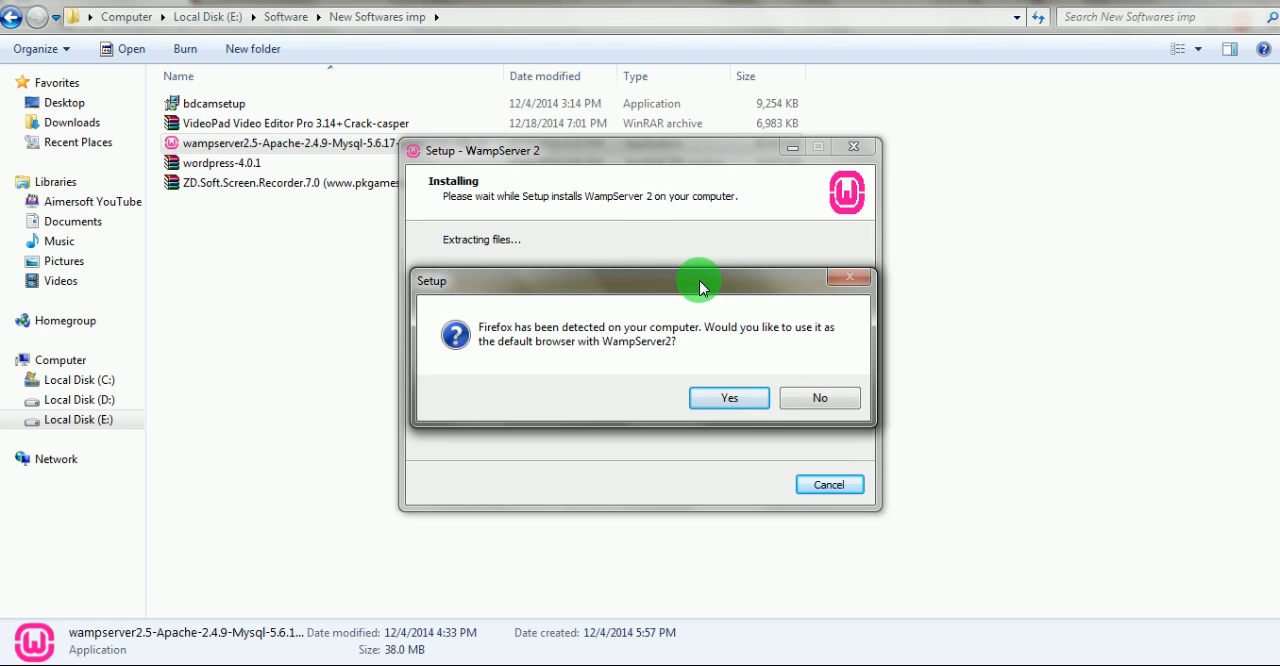
mouse_move(687, 305)
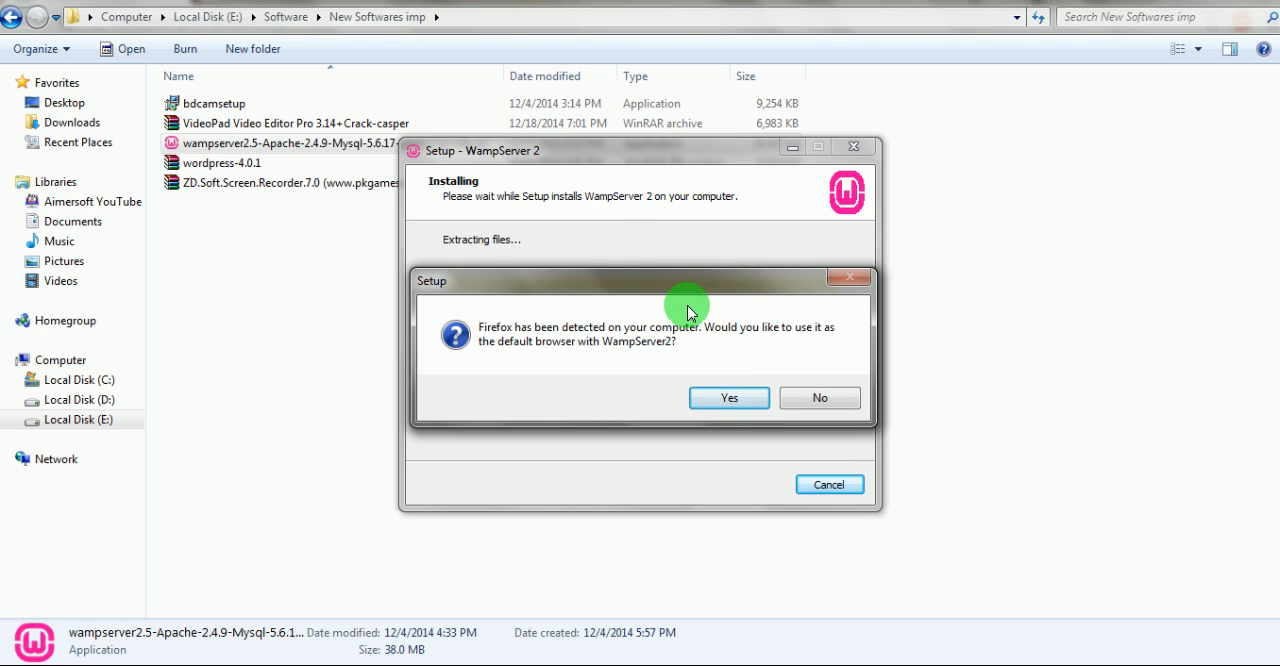
Make Firefox the default browser, dismiss two MSVCR110.dll errors, and keep default SMTP/email settings
click(729, 397)
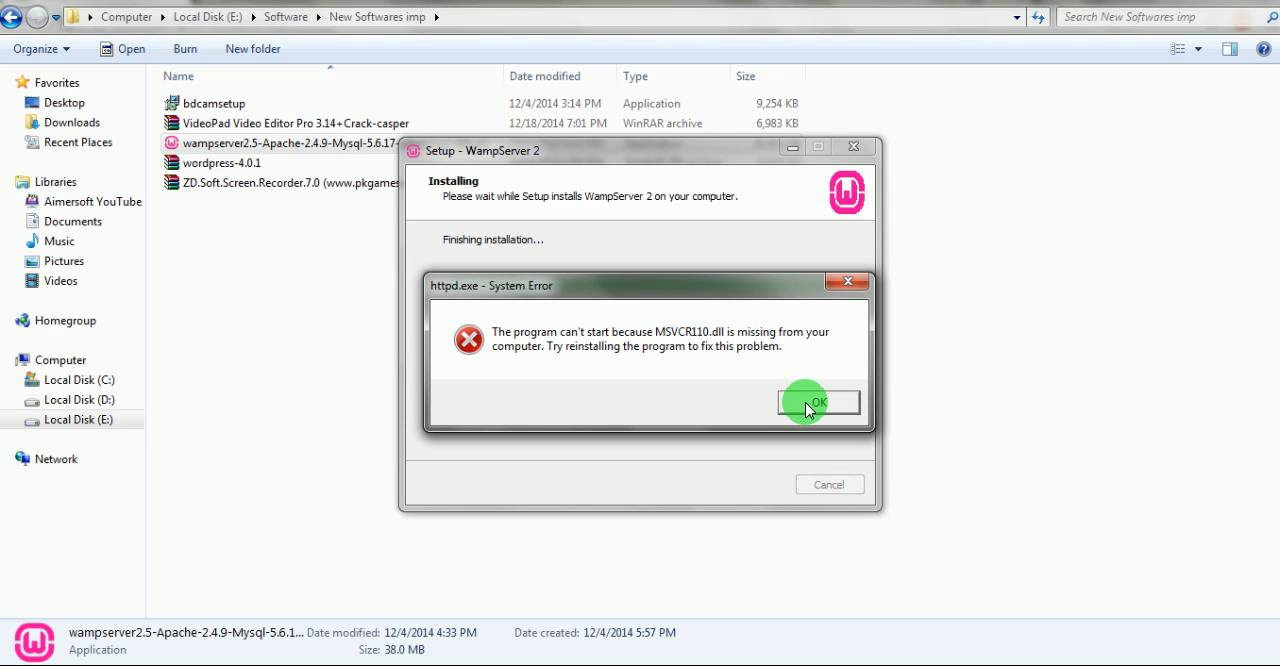
click(818, 402)
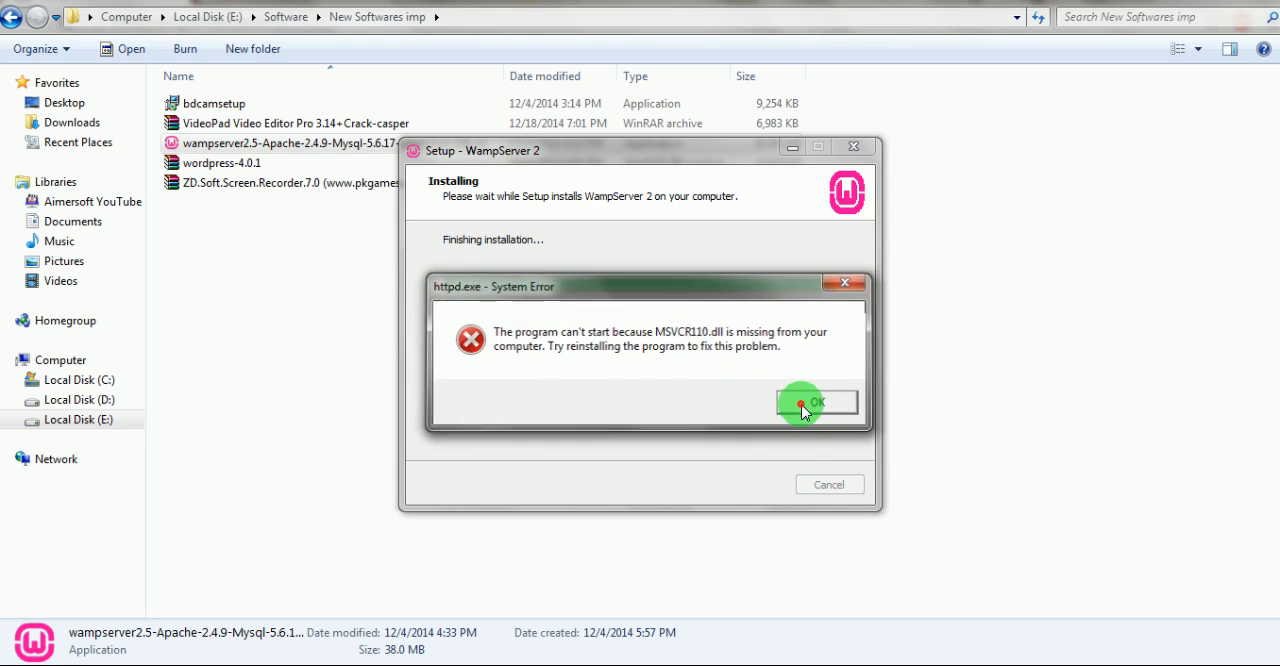
click(817, 401)
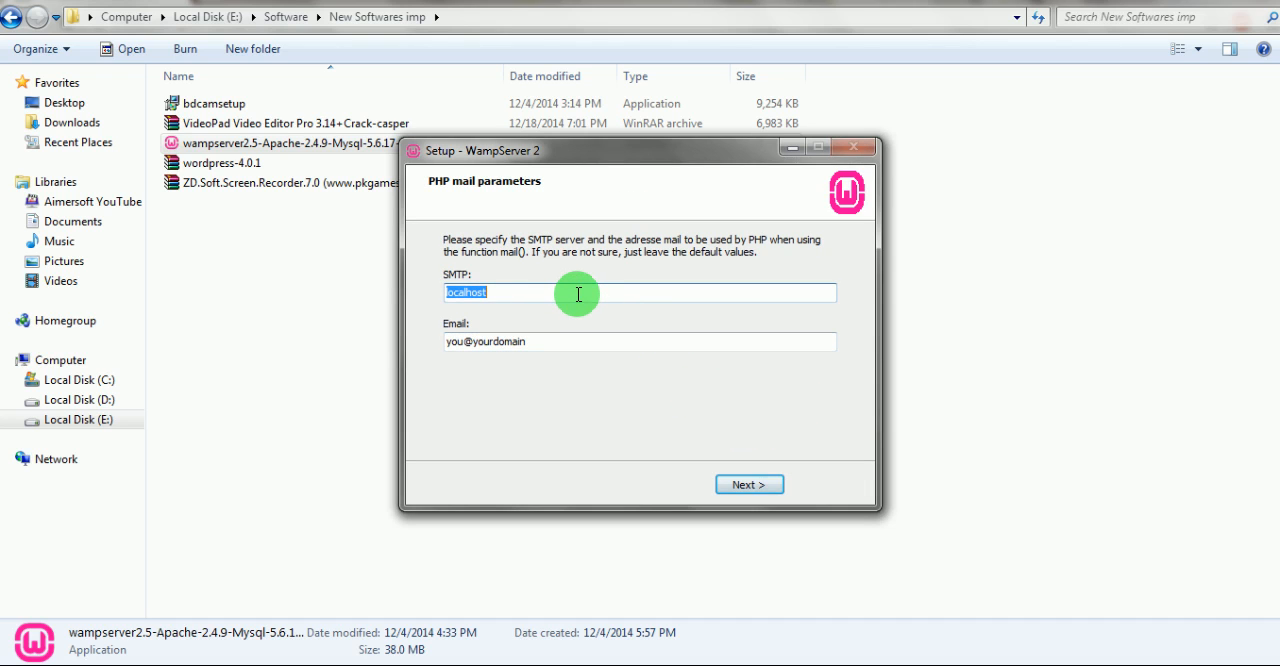
click(613, 345)
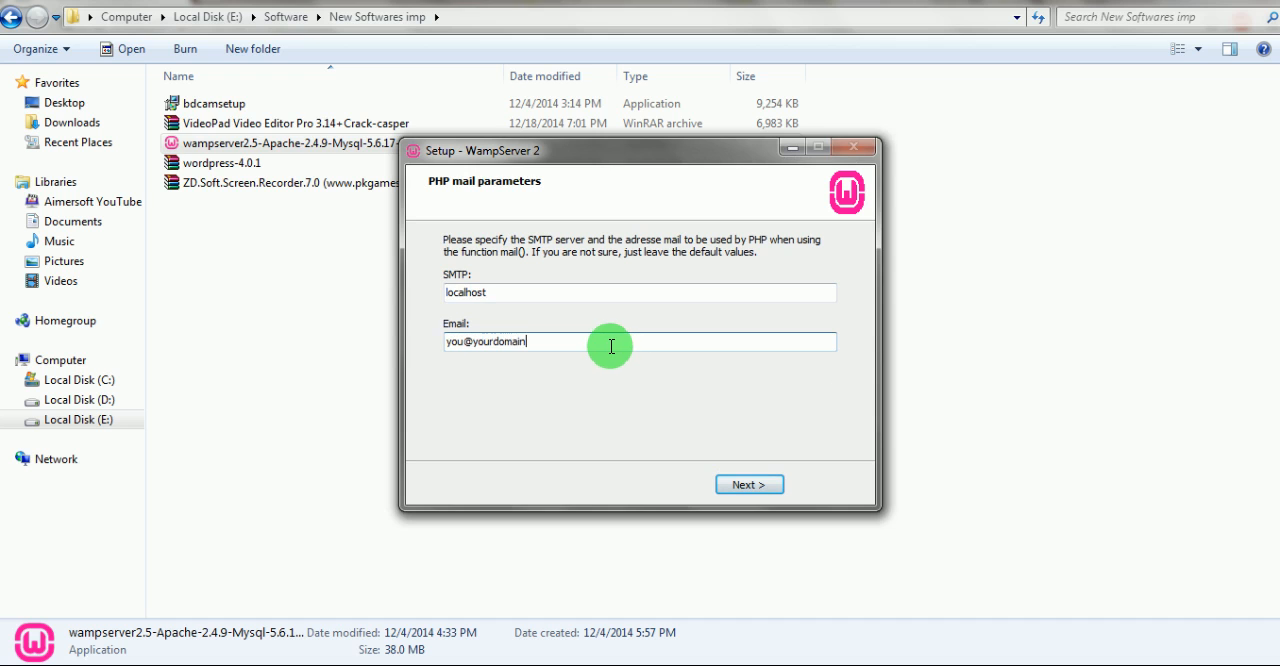
click(749, 484)
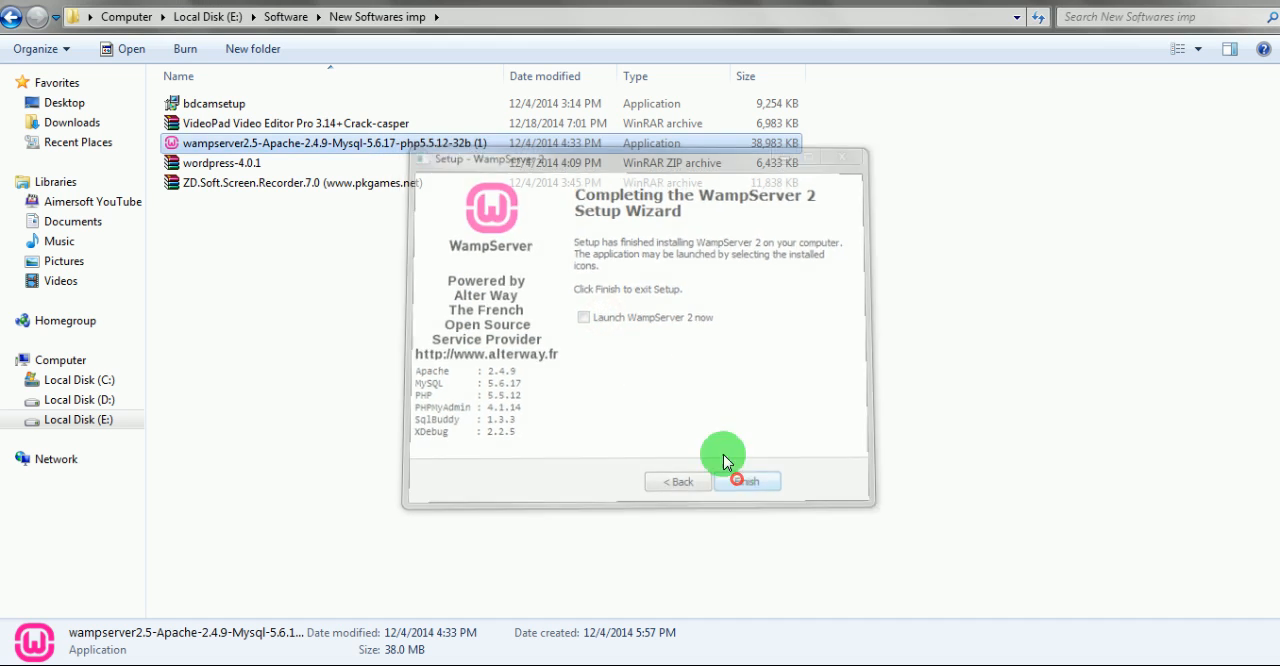
Finish setup and check the desktop for the new WampServer icon
click(746, 481)
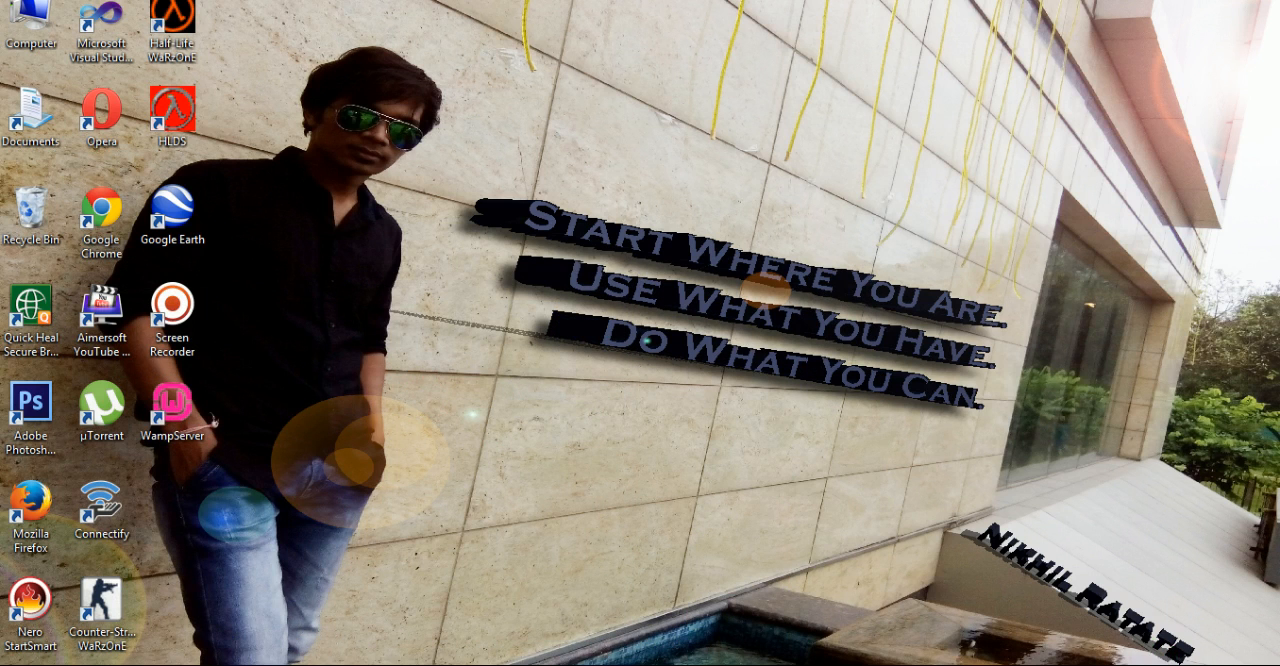
right_click(553, 157)
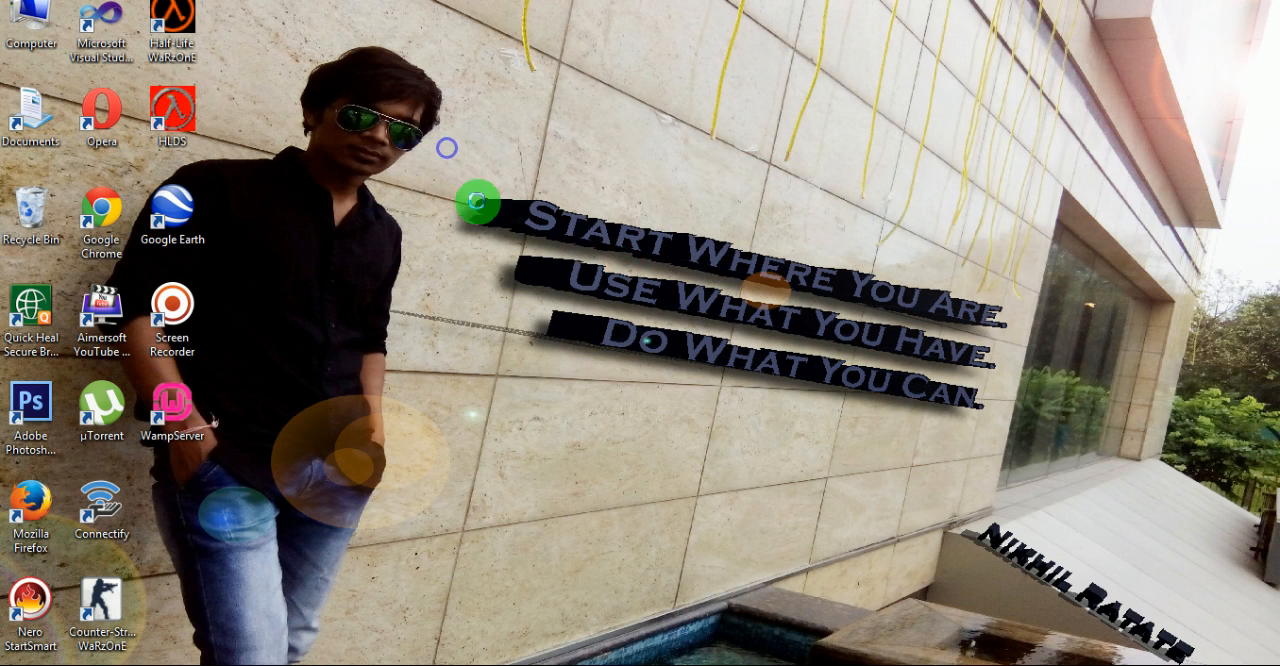
mouse_move(1014, 495)
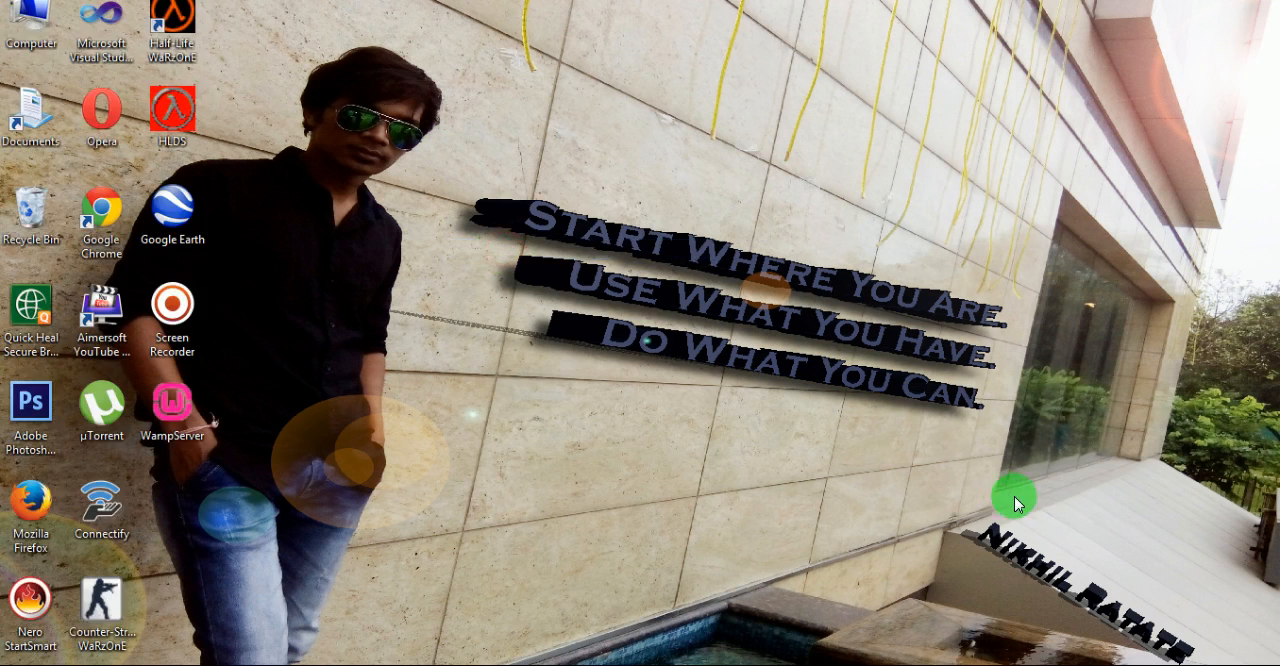